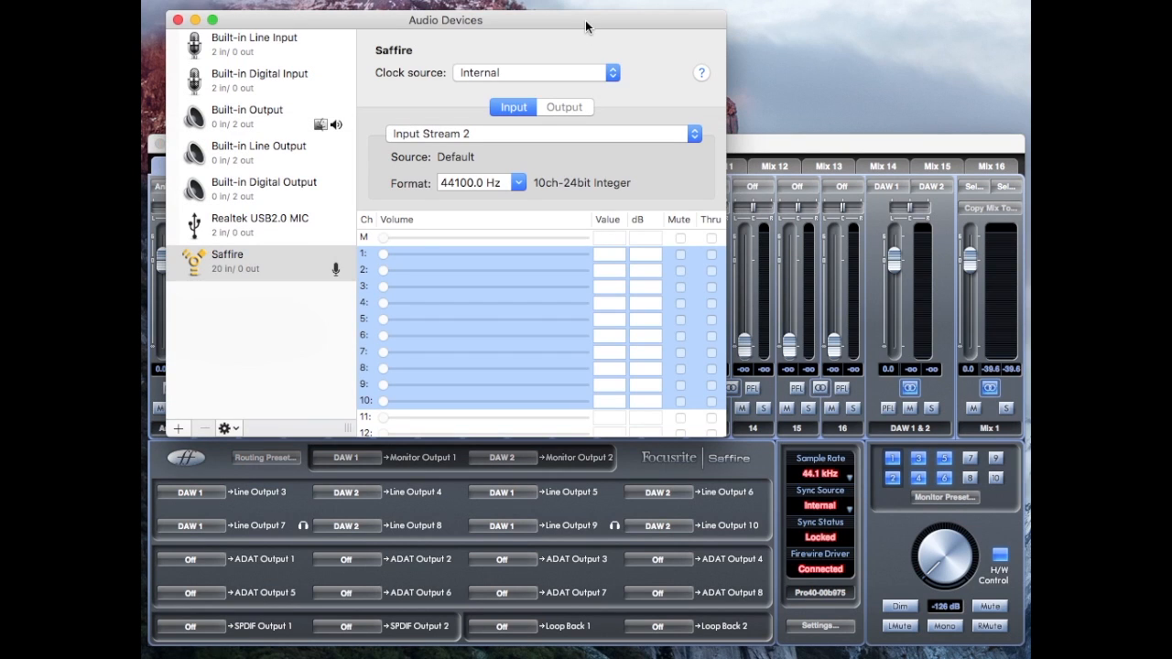
- Bring Saffire MixControl forward and view About details: version 3.7, firmware 2761, driver 4.3.0.41017
left_click(259, 261)
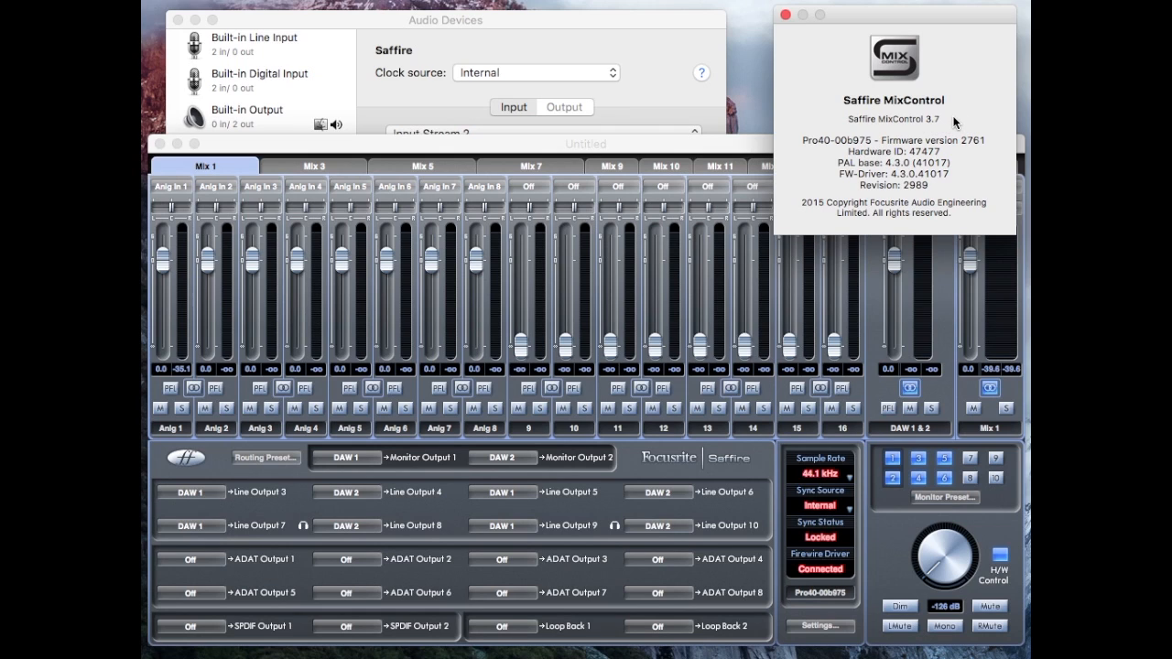
mouse_move(997, 190)
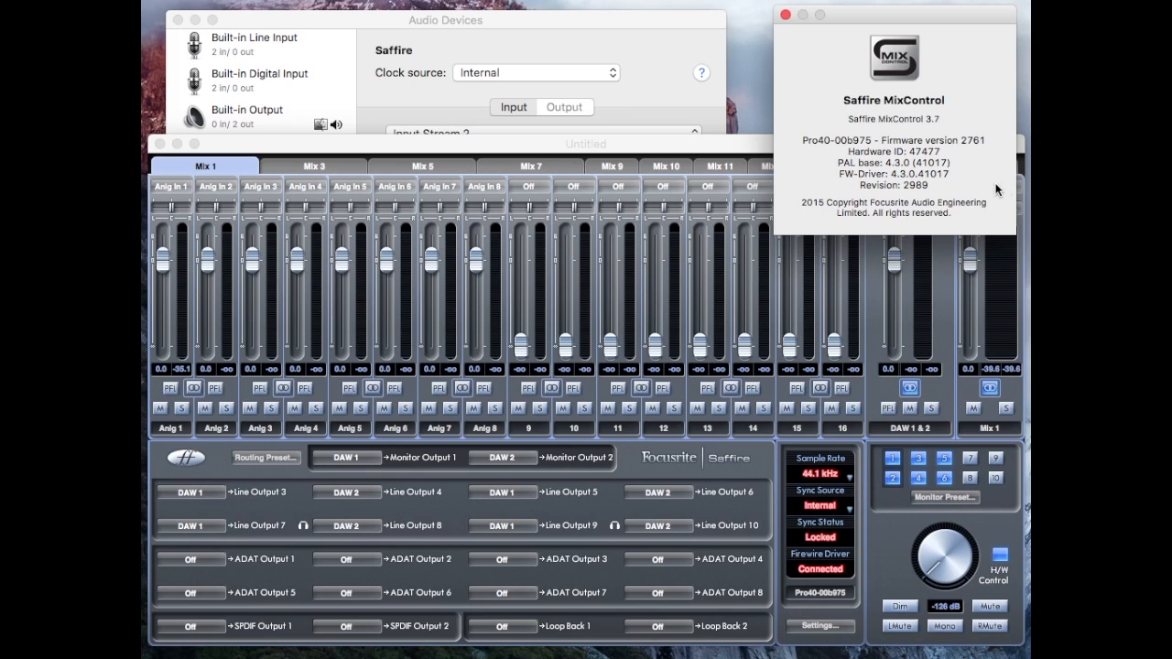
mouse_move(821, 152)
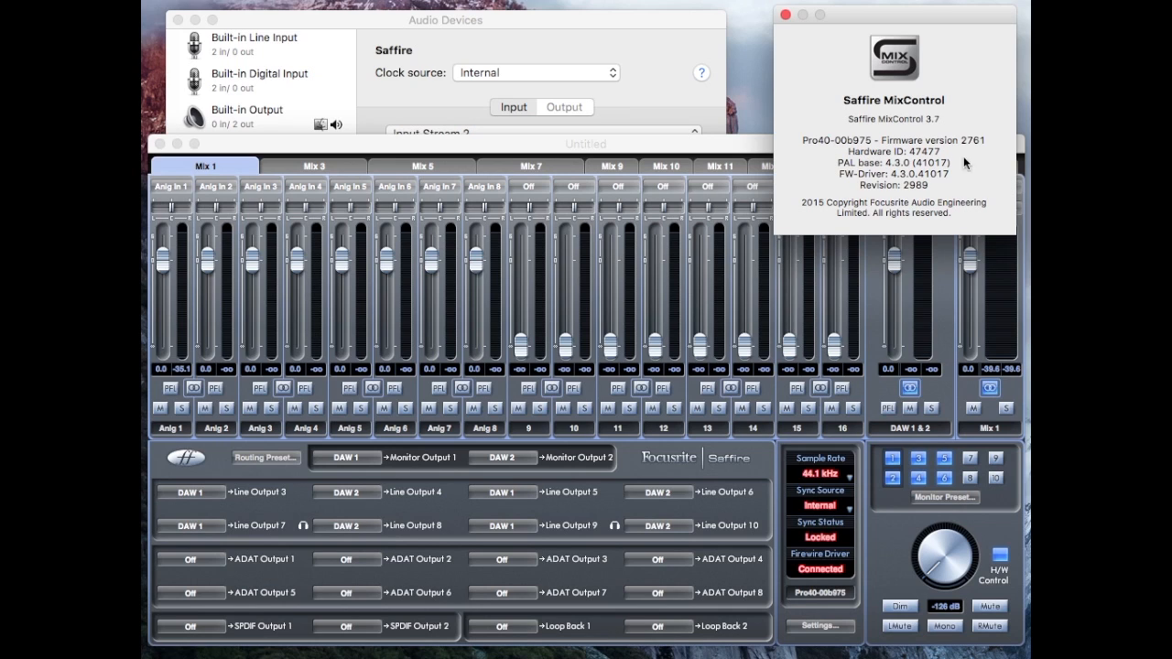
mouse_move(1005, 172)
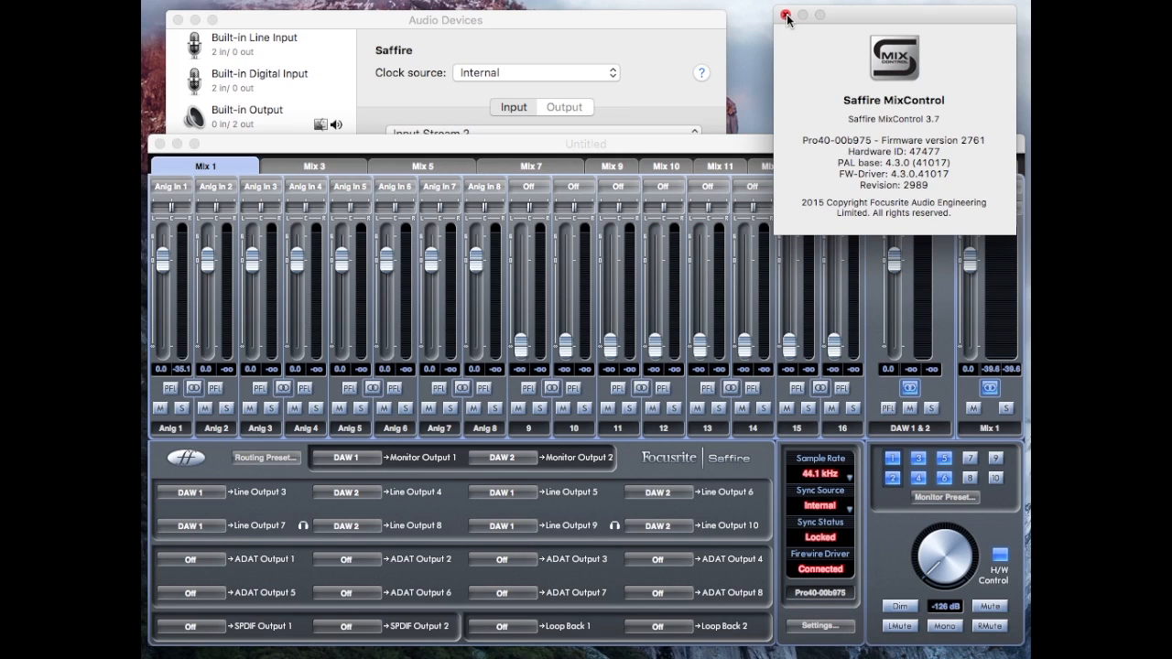
- Close the MixControl About window, leaving Saffire's input channels in Audio MIDI Setup
left_click(784, 13)
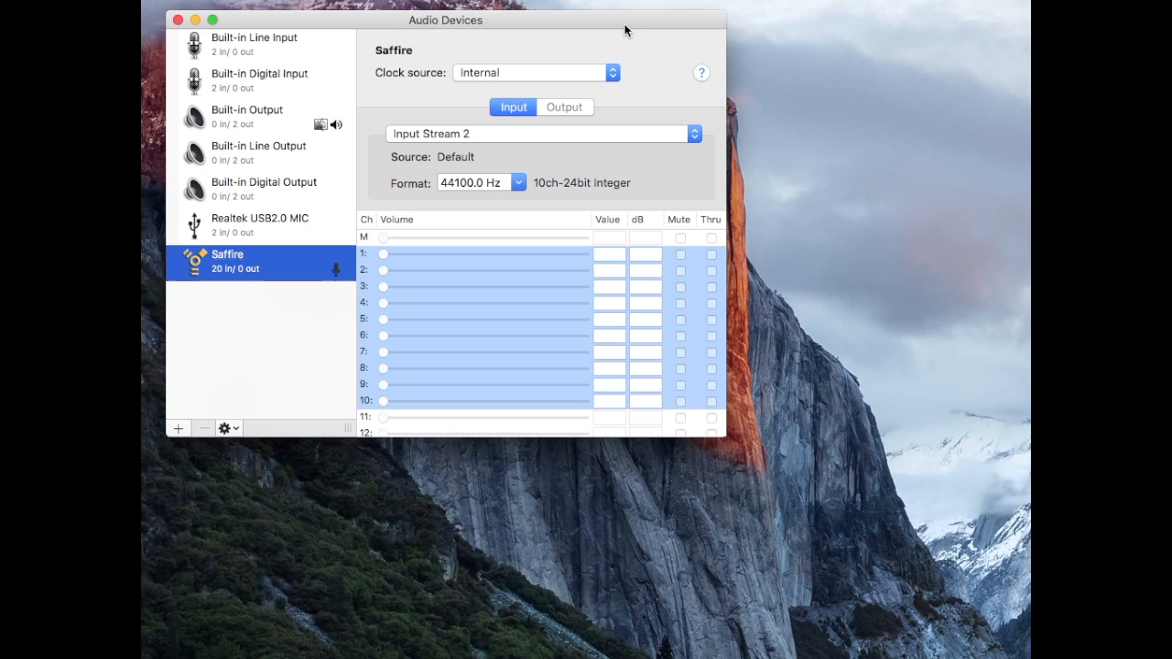
mouse_move(726, 436)
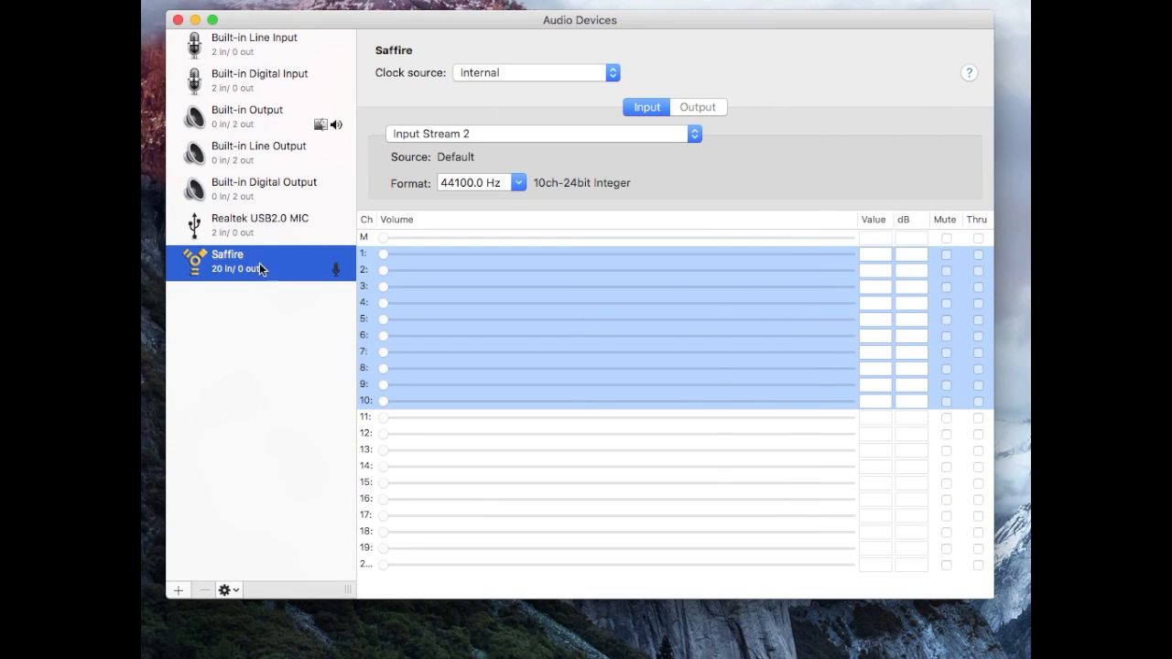
mouse_move(218, 277)
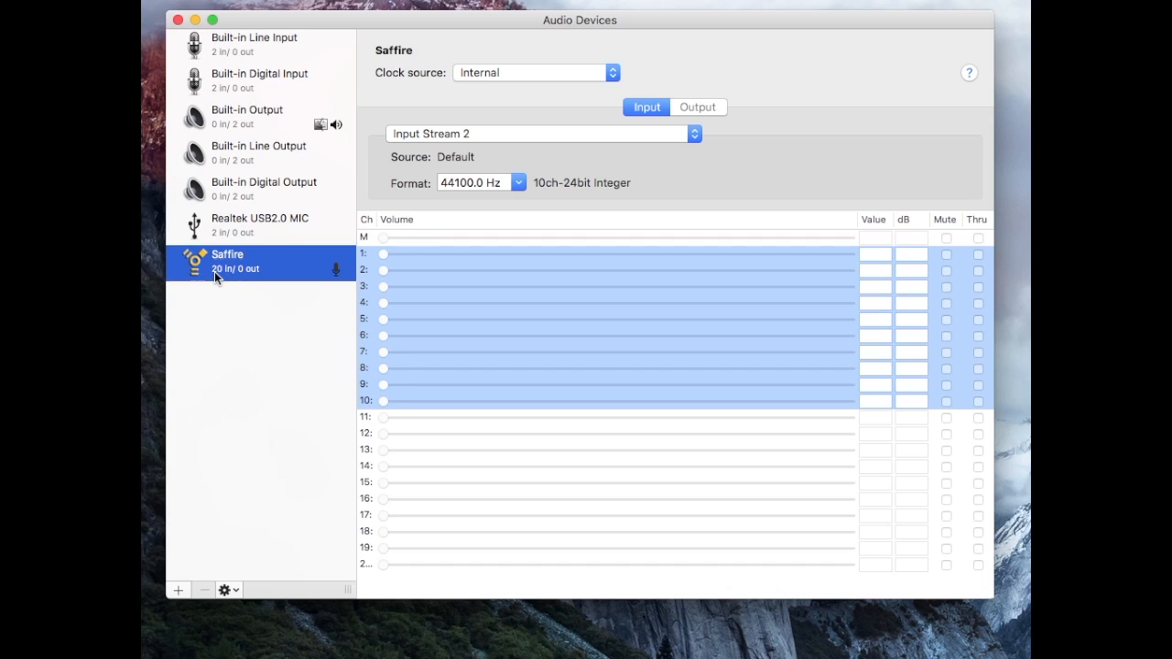
mouse_move(226, 283)
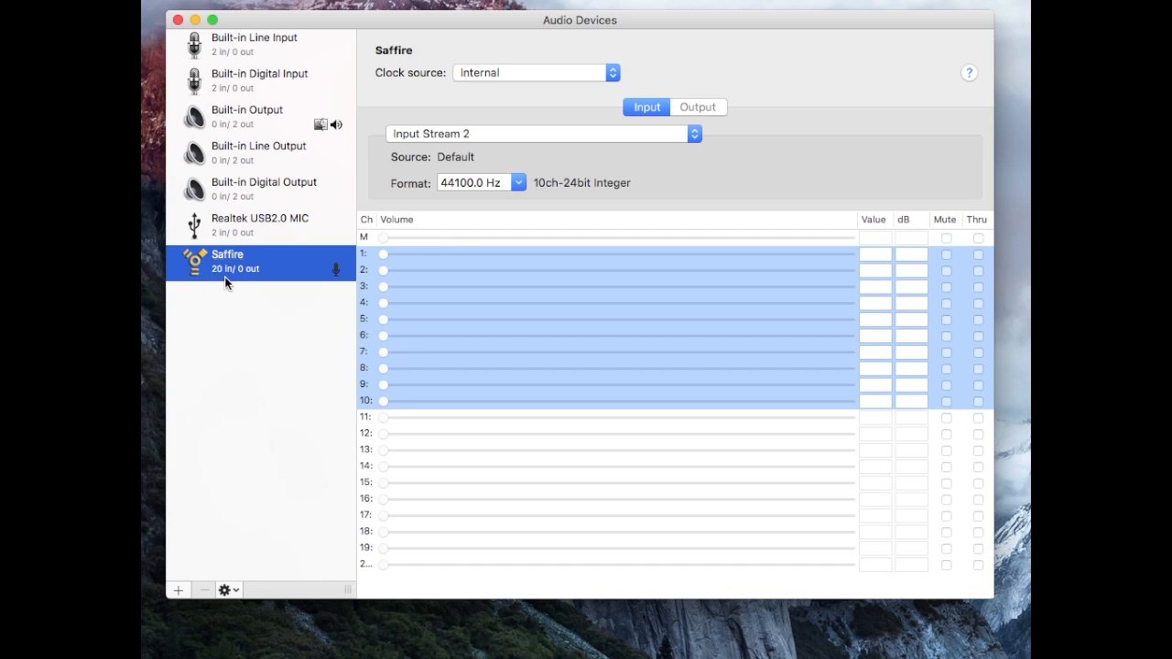
mouse_move(297, 339)
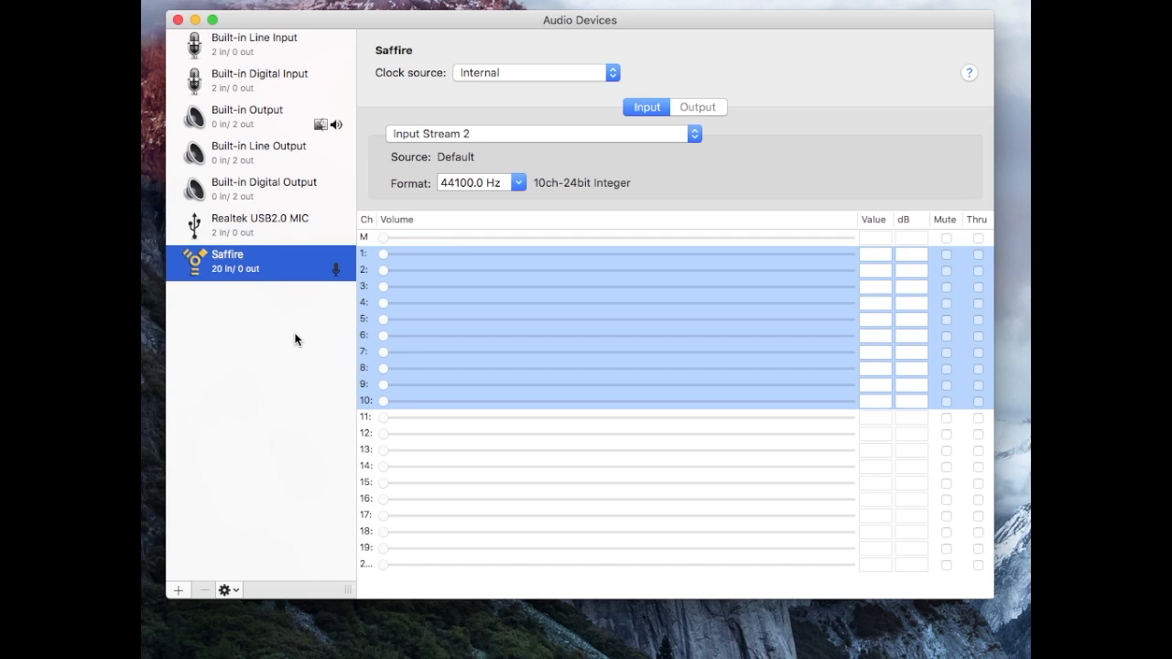
mouse_move(273, 308)
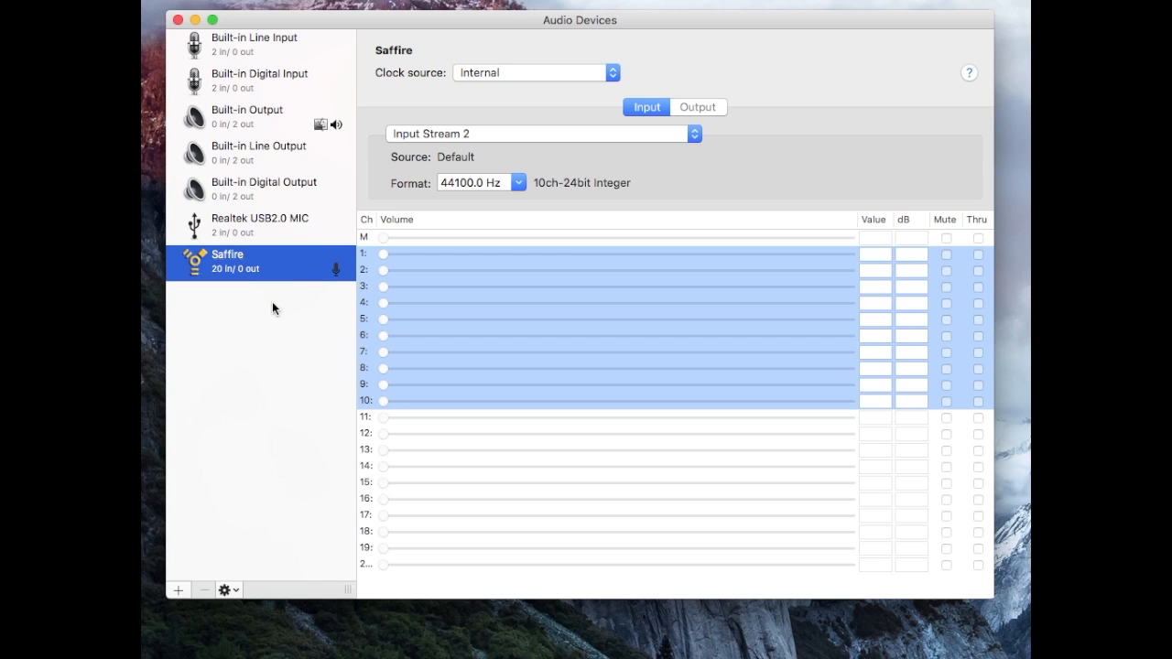
mouse_move(291, 335)
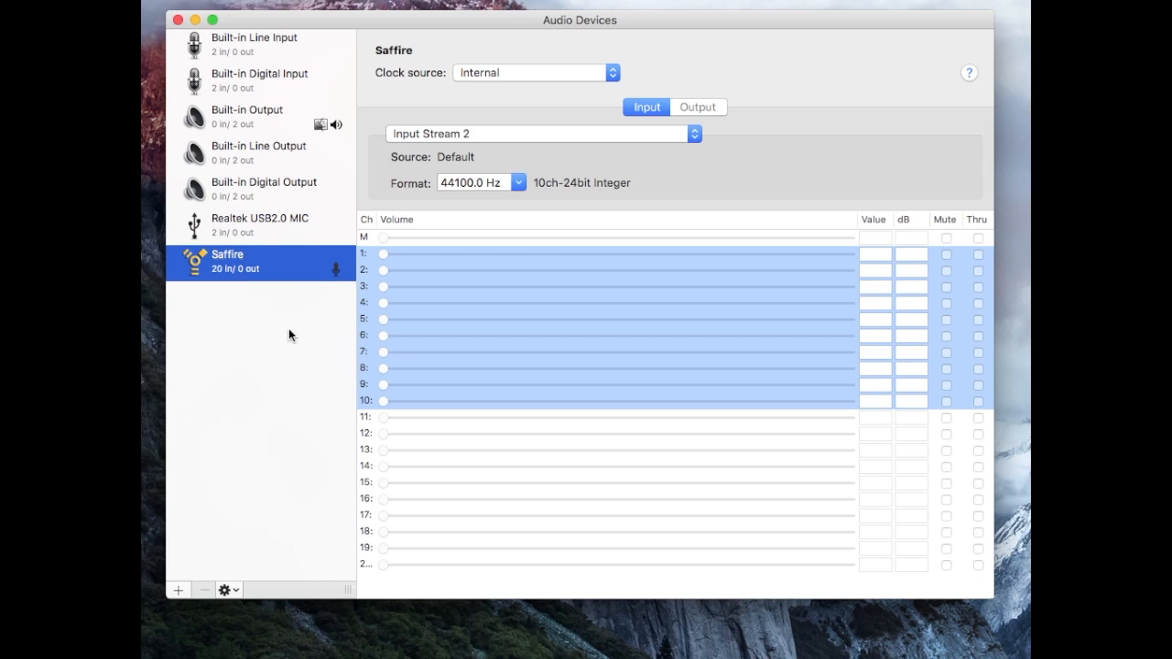
mouse_move(276, 337)
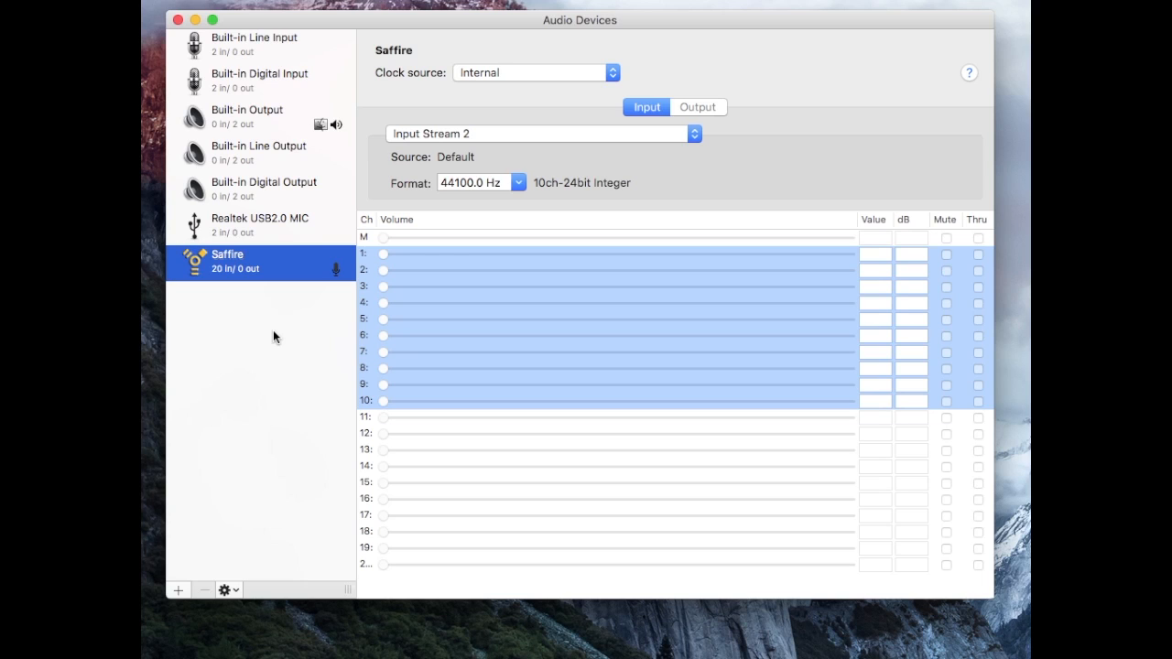
- Compare Saffire's Input Stream 1 channels with Input Stream 2, then return to the MixControl mixer
left_click(540, 133)
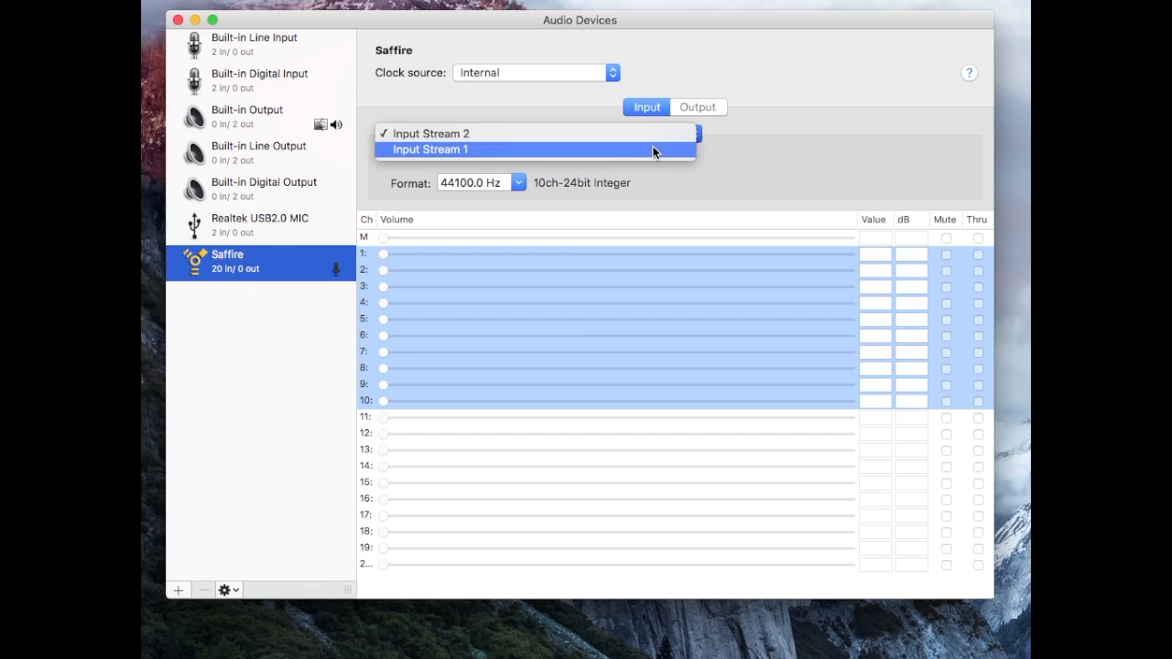
left_click(429, 149)
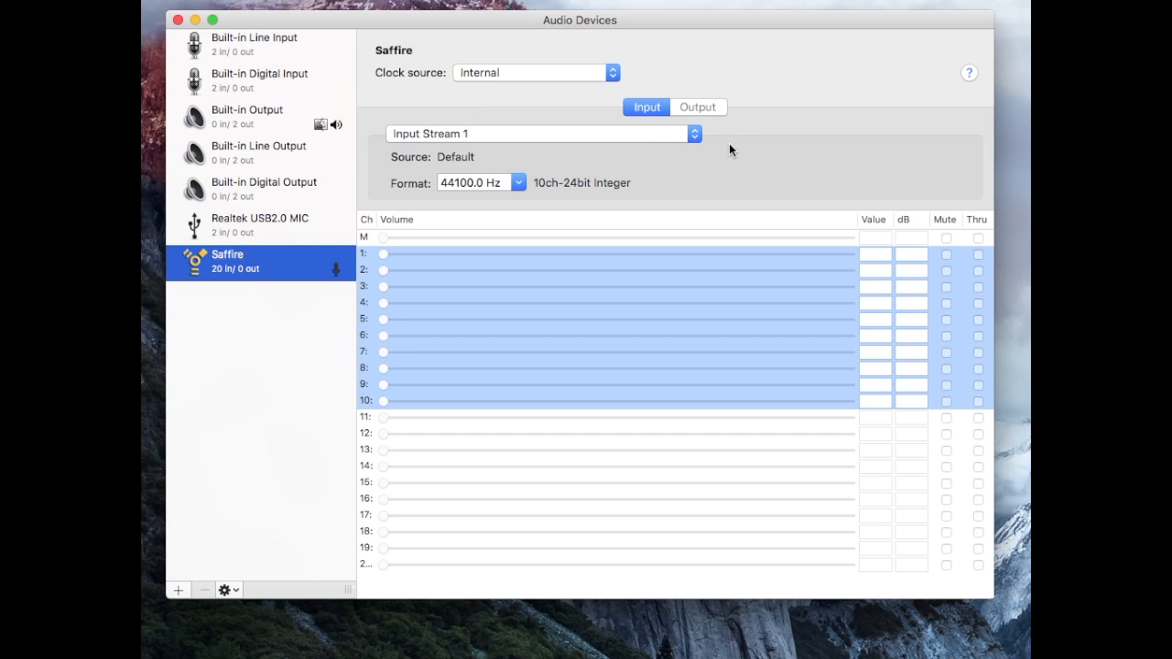
left_click(541, 133)
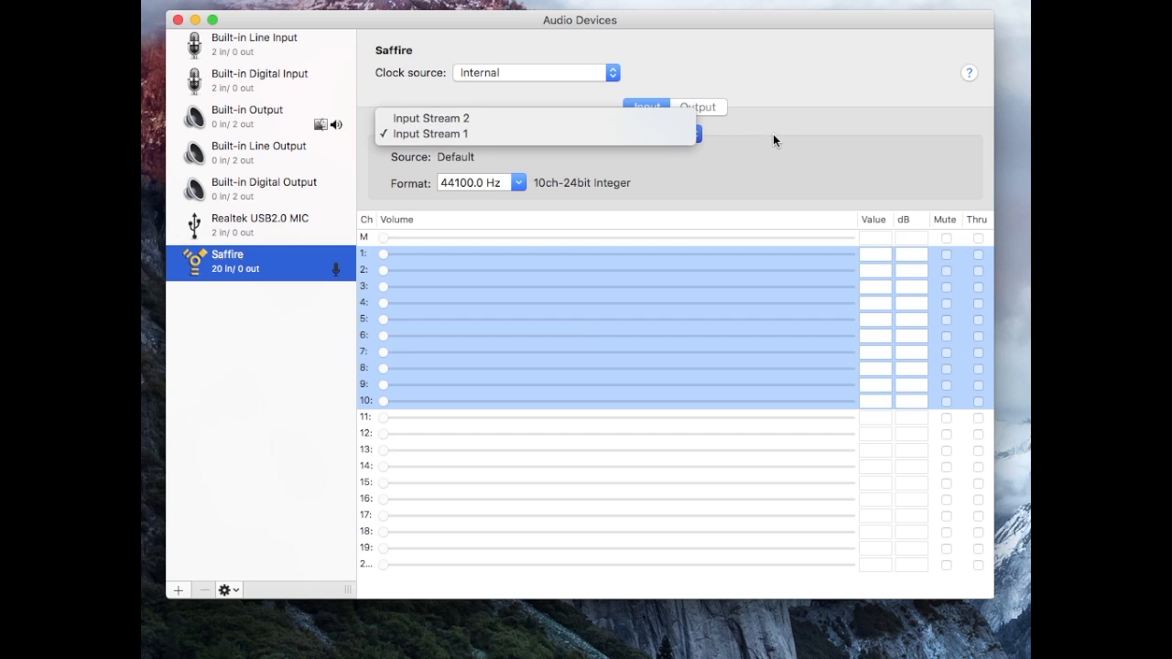
left_click(432, 118)
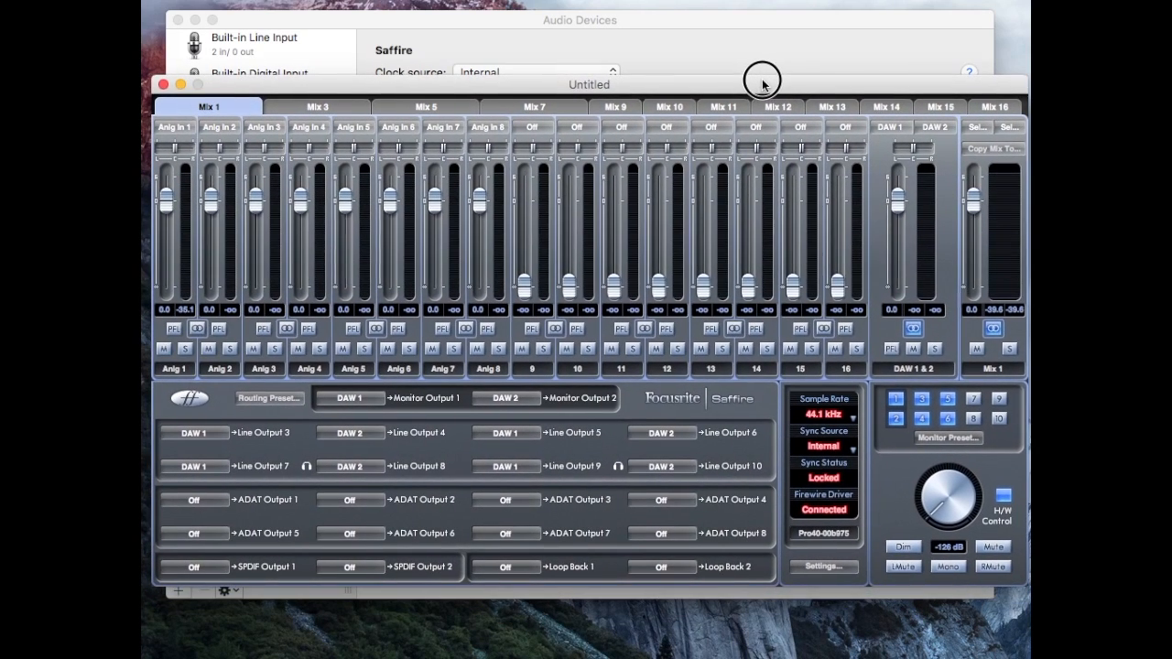
- Apply the Ultra Low Latency Tracking routing preset so outputs carry Mix 1 left/right
left_click(268, 398)
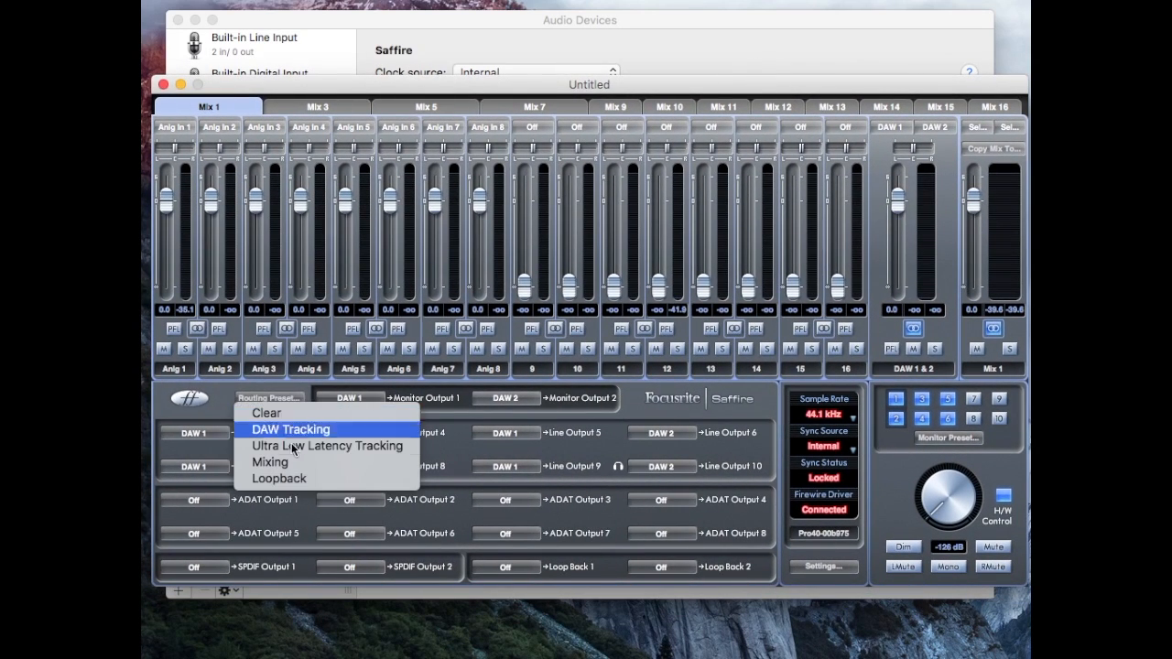
mouse_move(298, 451)
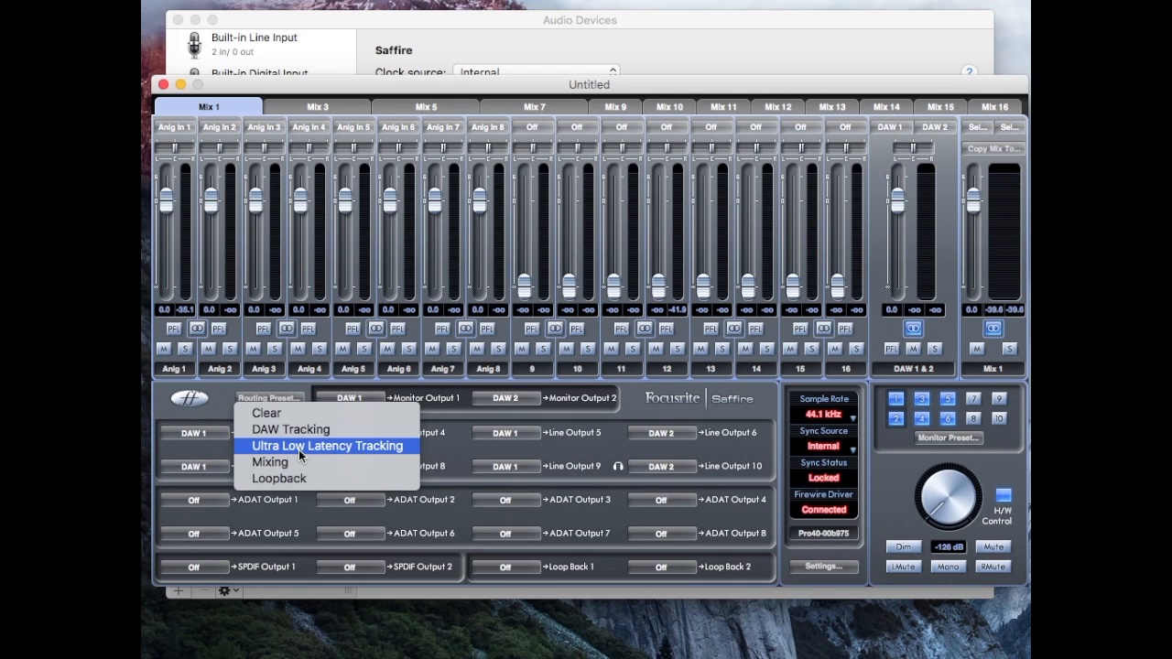
left_click(327, 446)
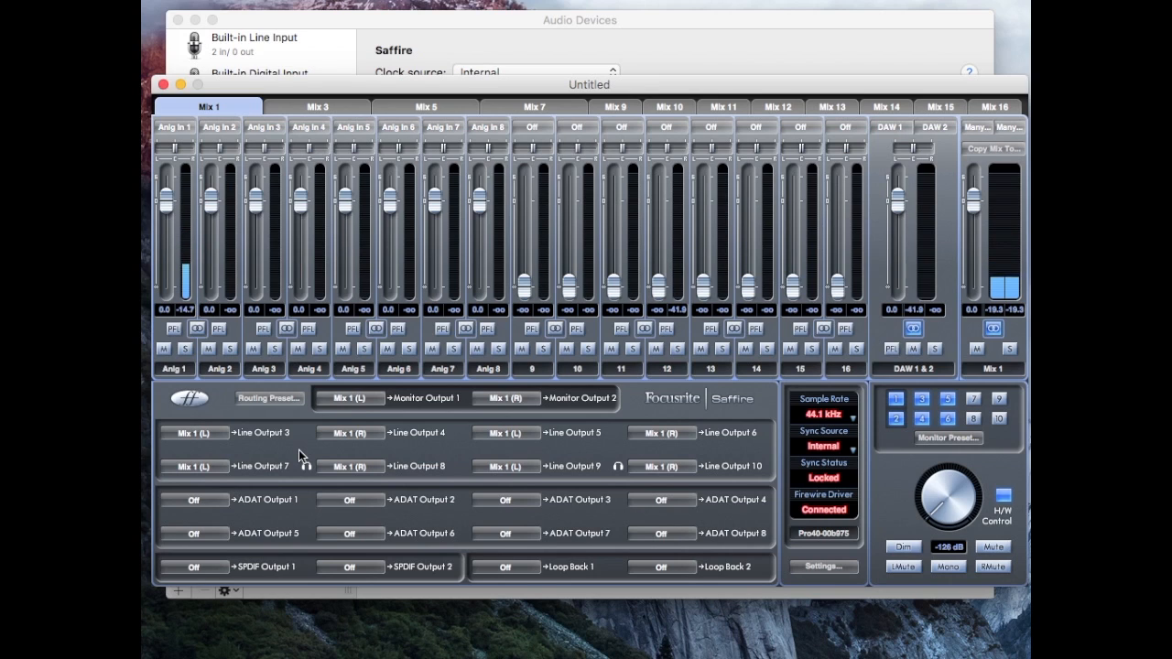
mouse_move(152, 391)
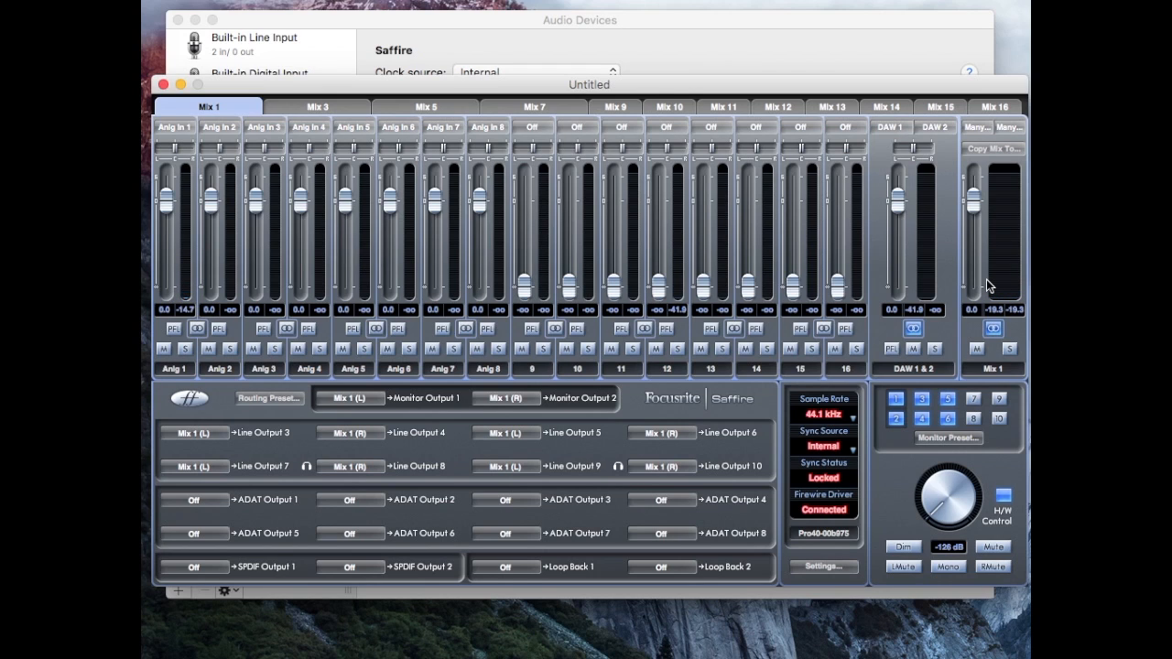
mouse_move(344, 411)
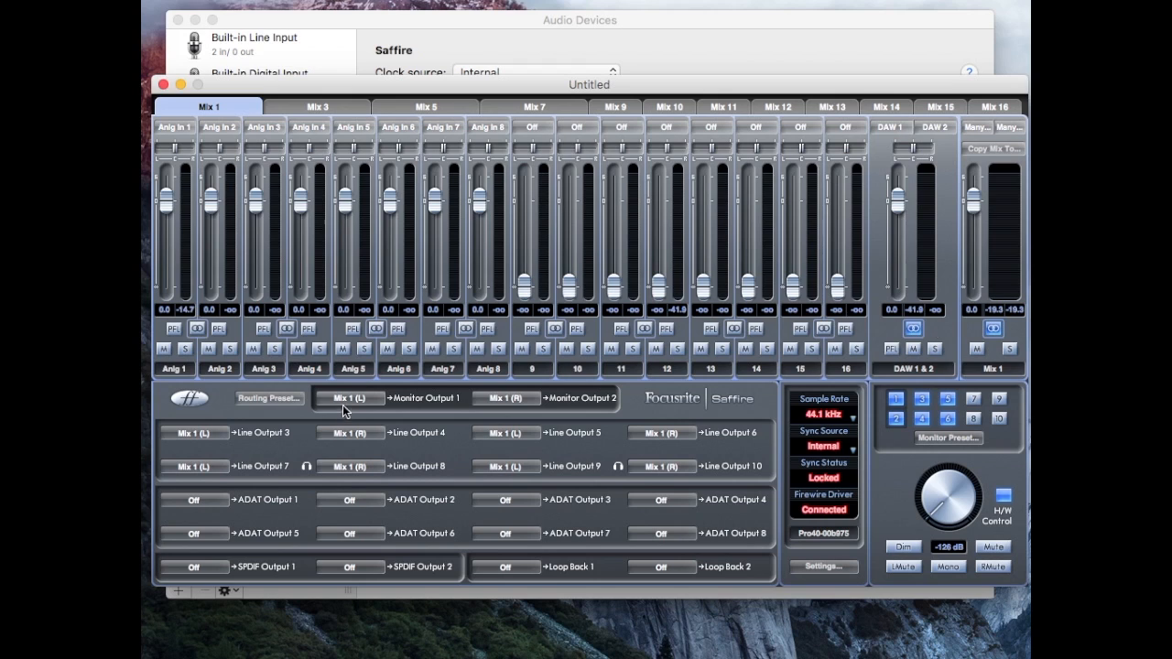
mouse_move(295, 401)
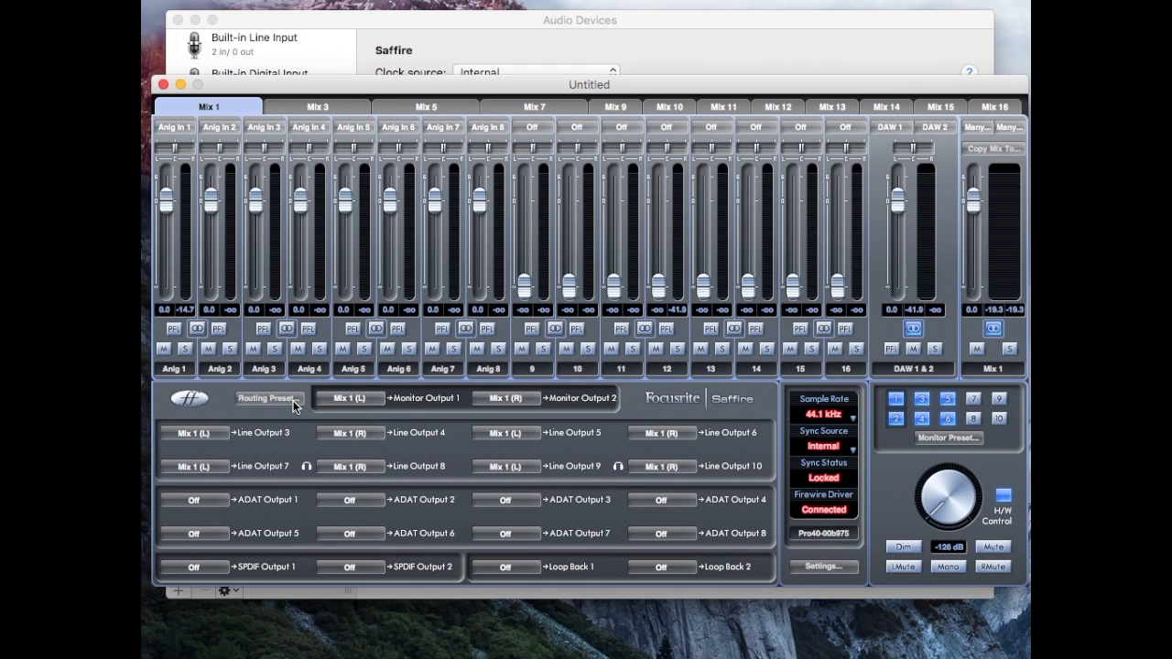
left_click(268, 397)
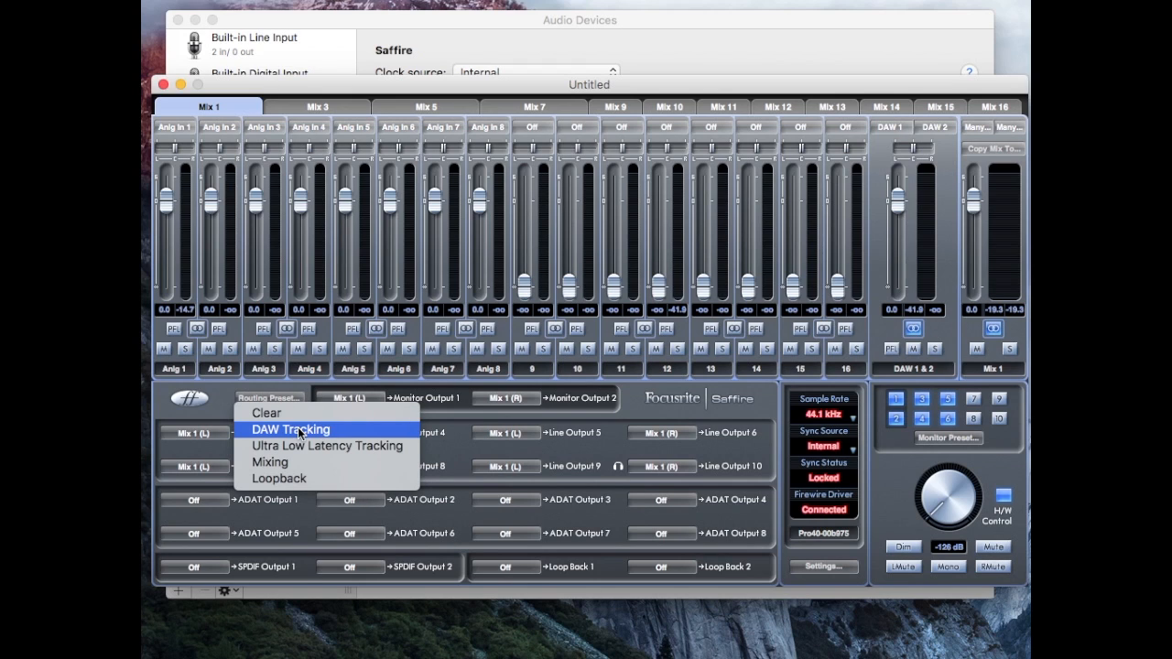
left_click(290, 430)
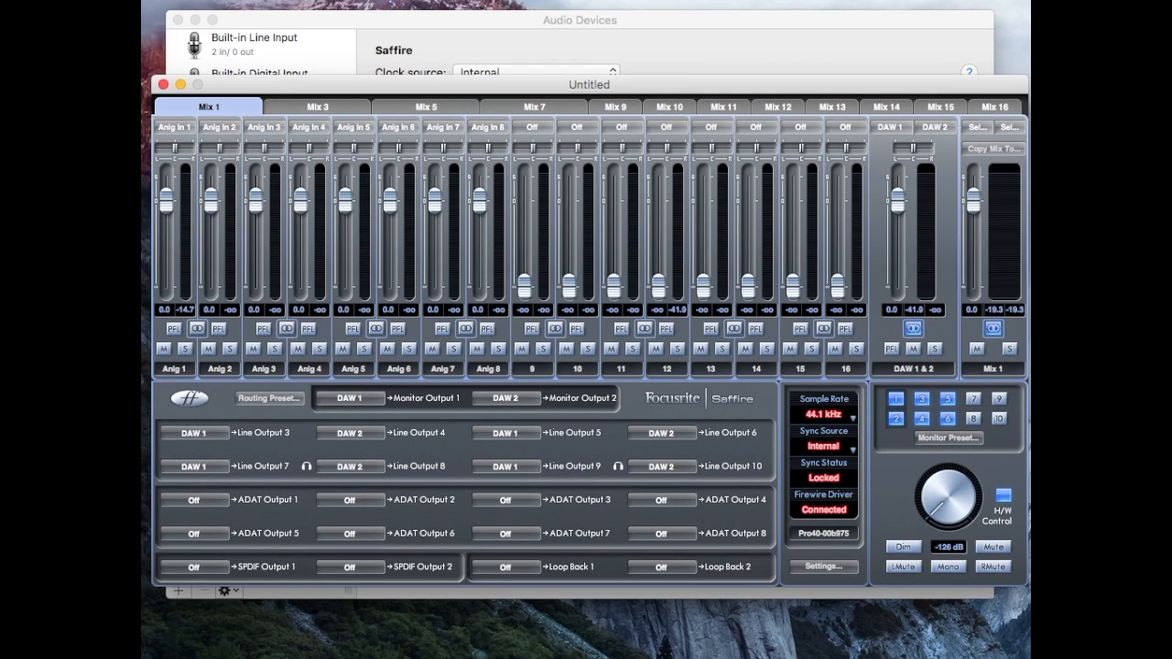
mouse_move(816, 473)
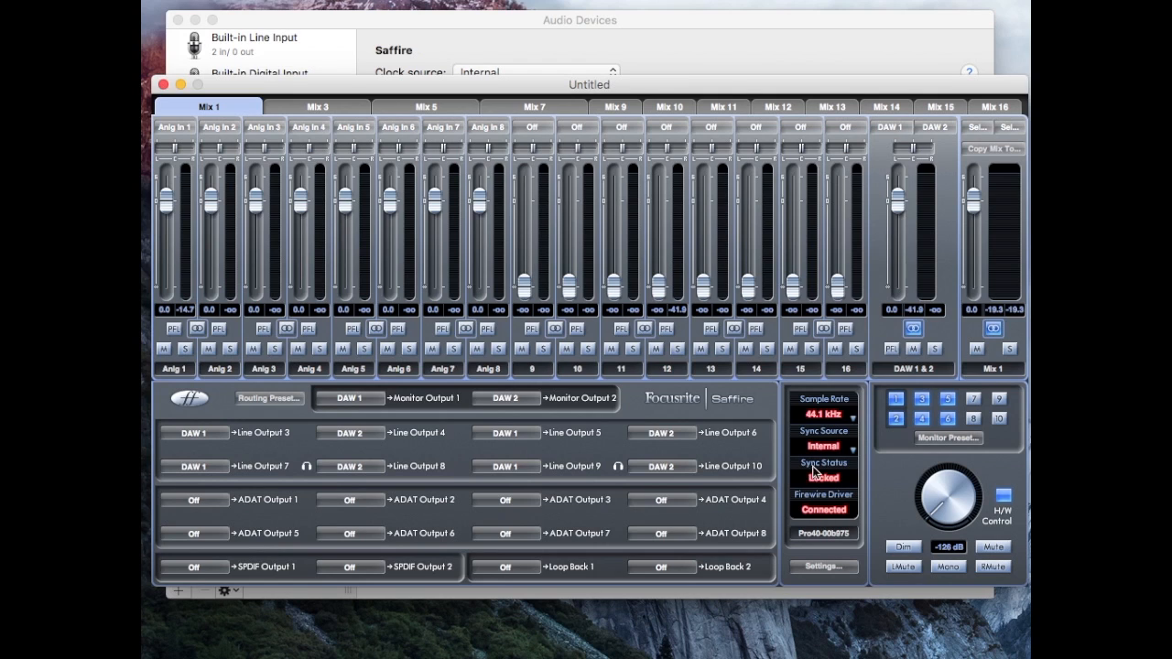
mouse_move(832, 509)
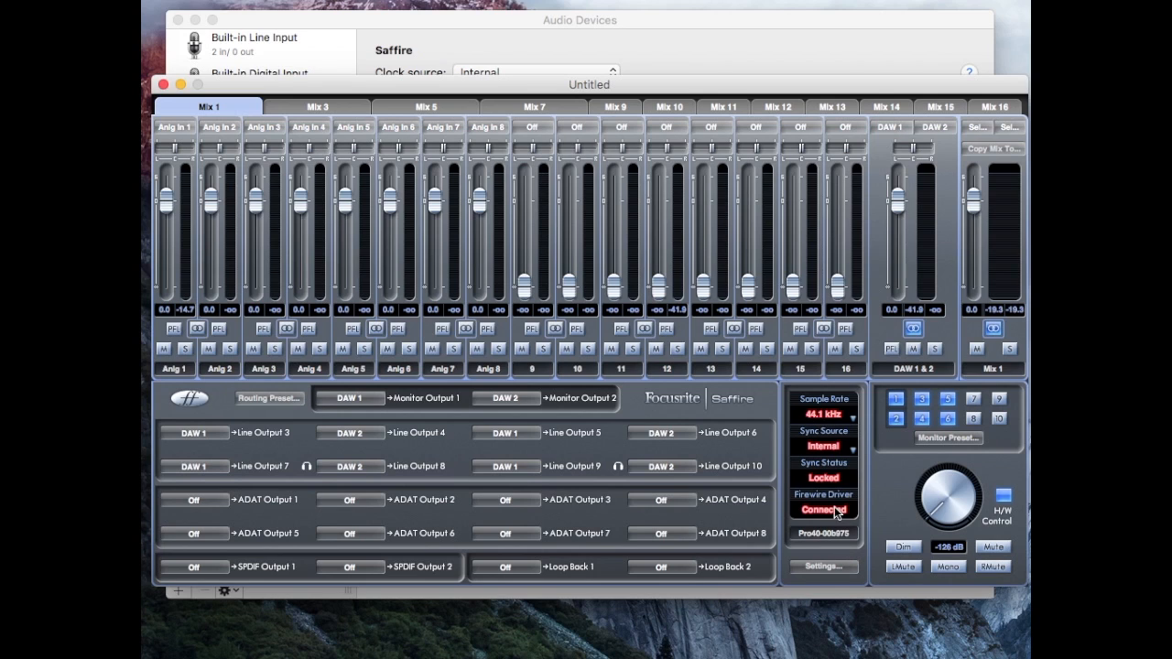
mouse_move(814, 424)
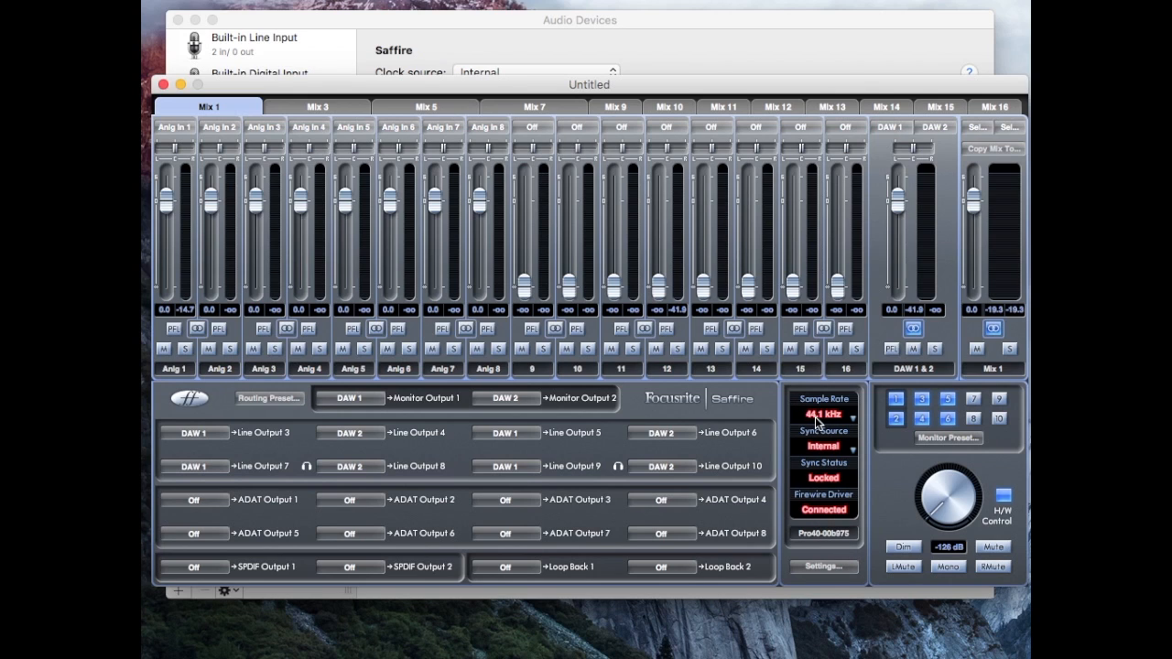
mouse_move(822, 417)
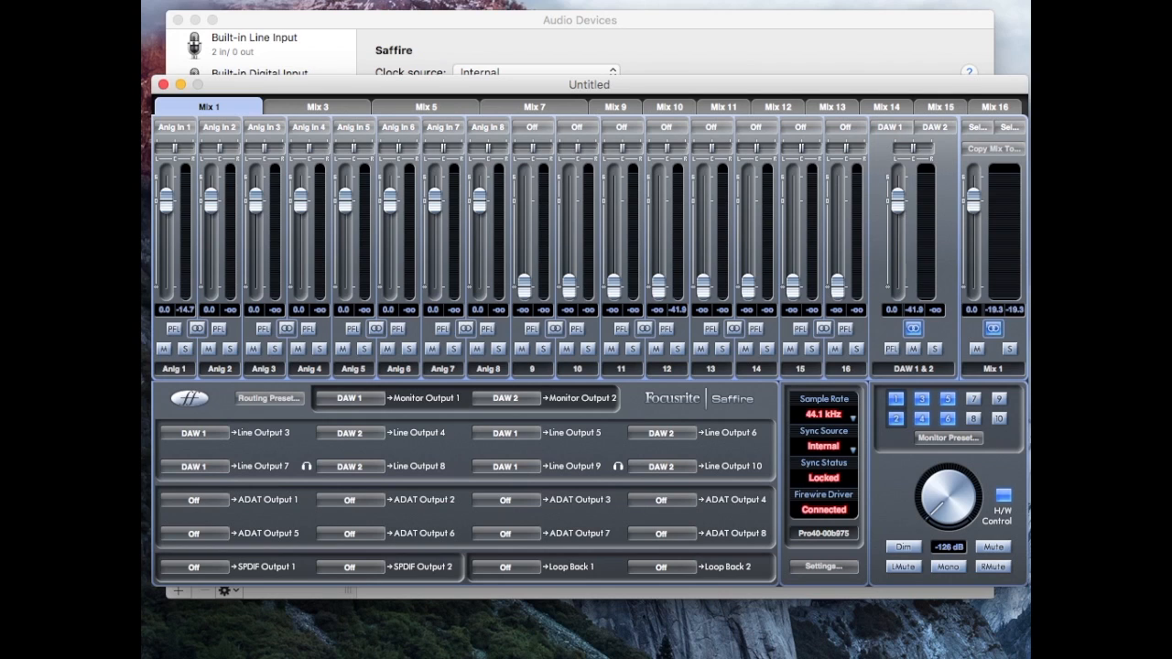
mouse_move(819, 438)
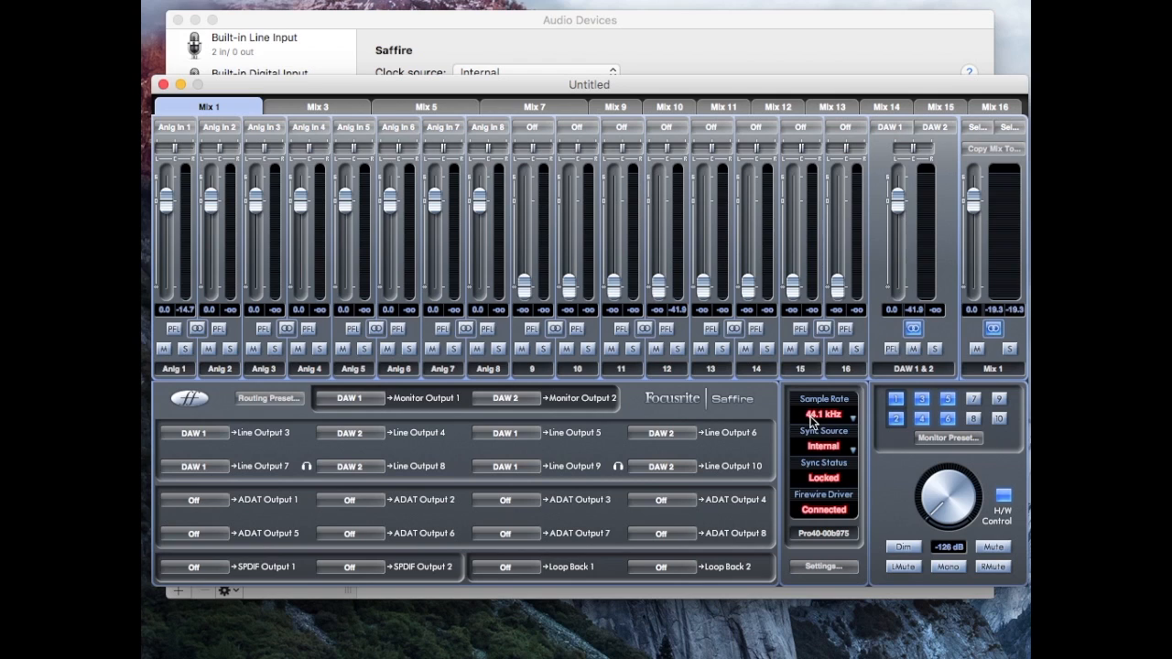
mouse_move(820, 424)
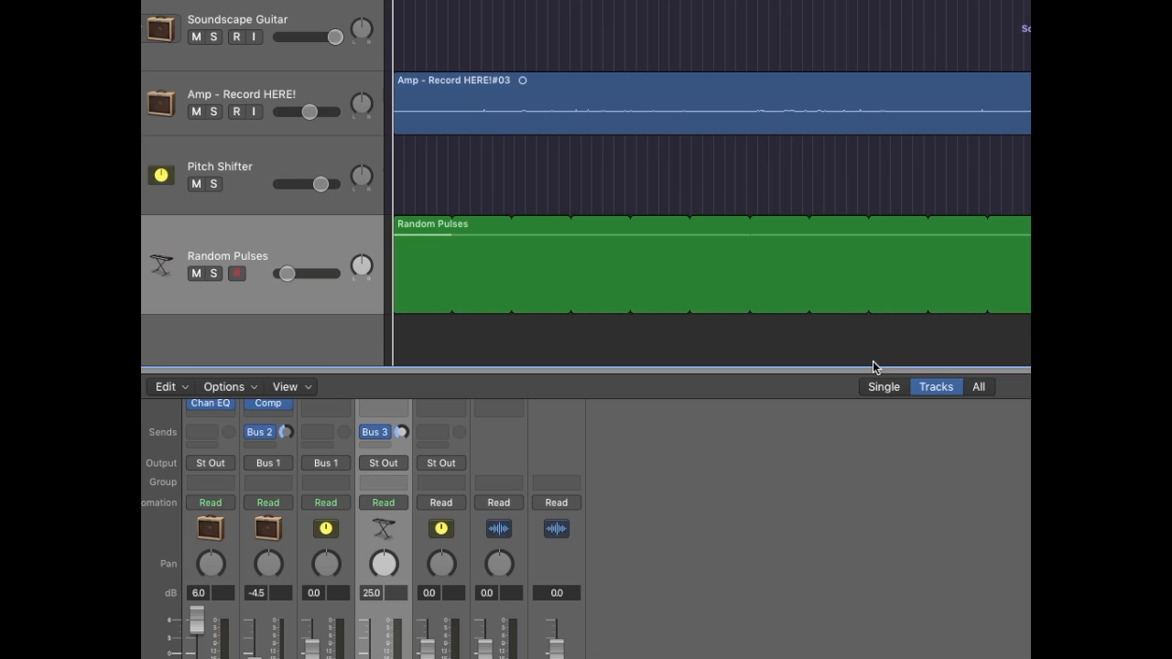
mouse_move(551, 46)
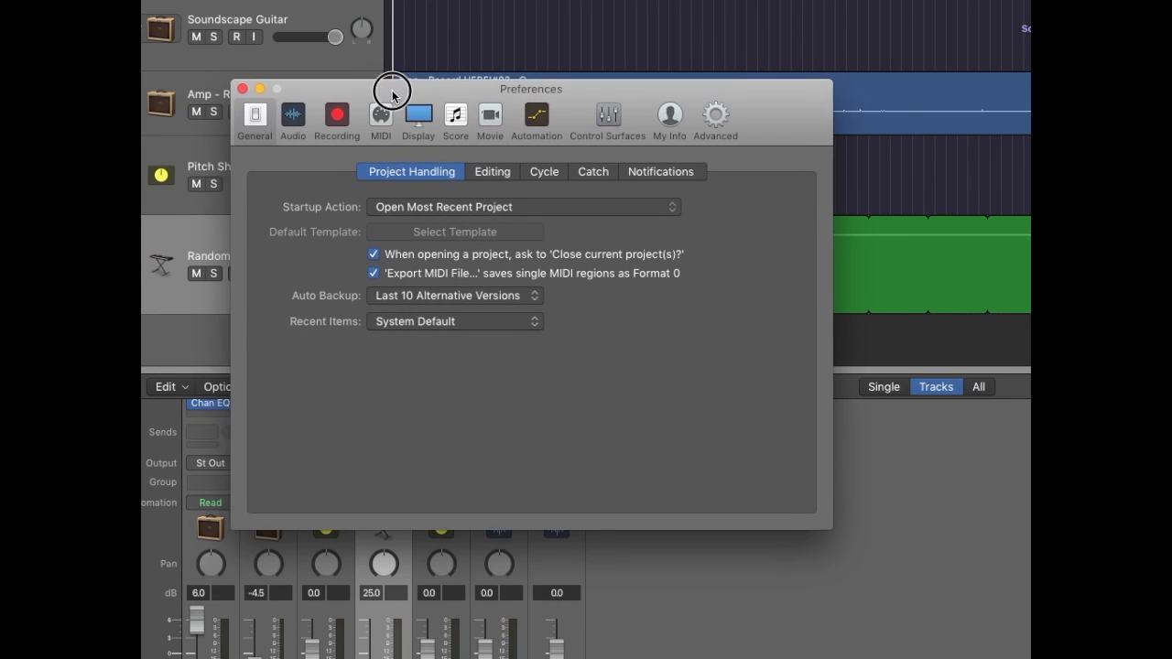
- Confirm Saffire as Logic's input device in Audio preferences and start a new track
left_click(293, 114)
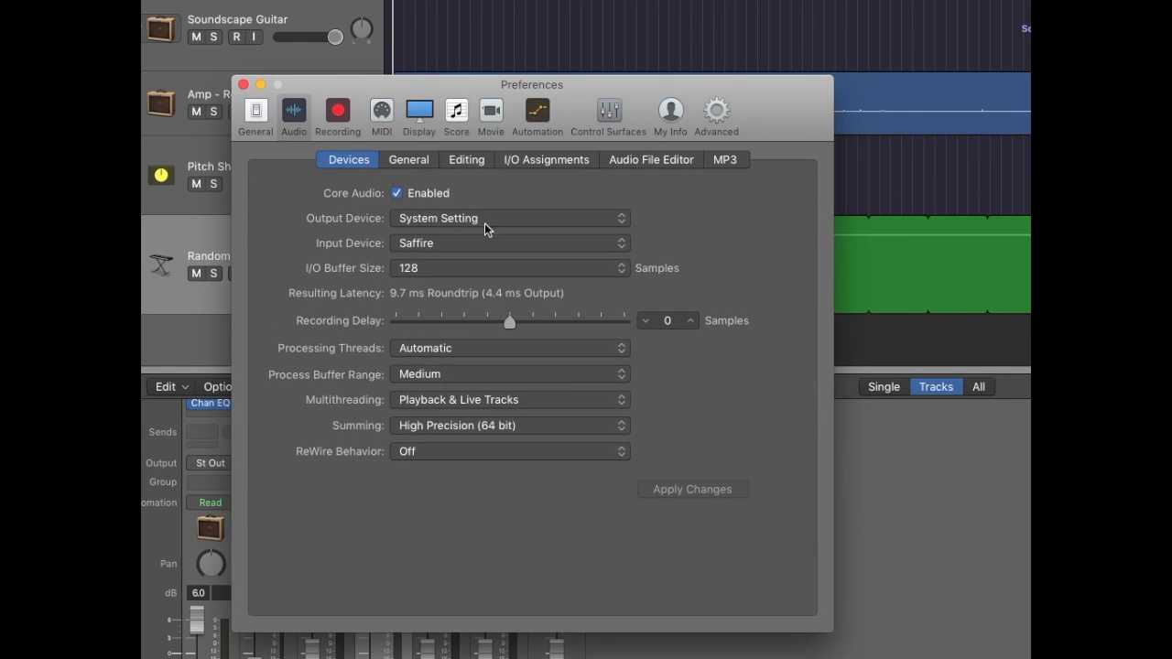
left_click(509, 243)
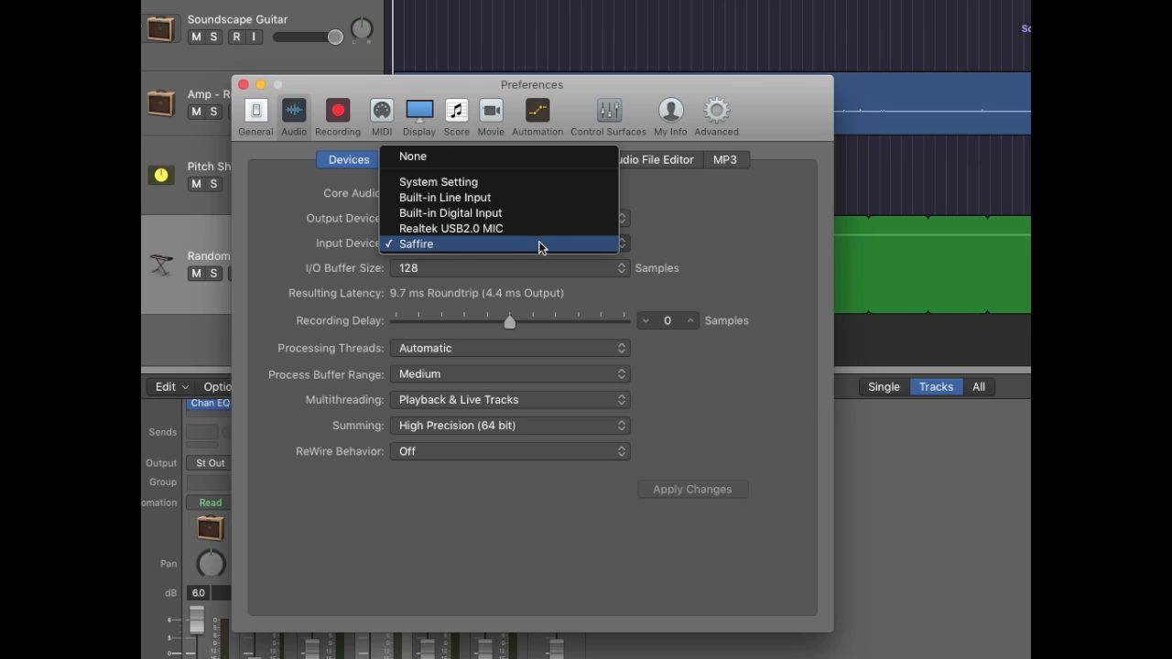
left_click(438, 181)
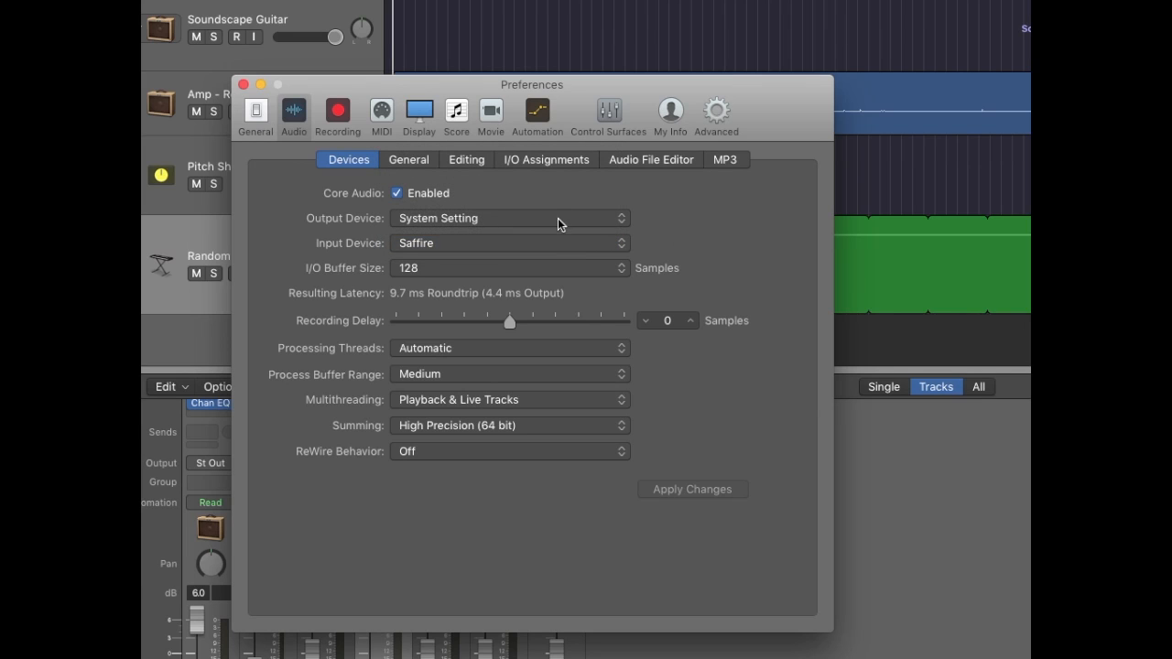
mouse_move(689, 226)
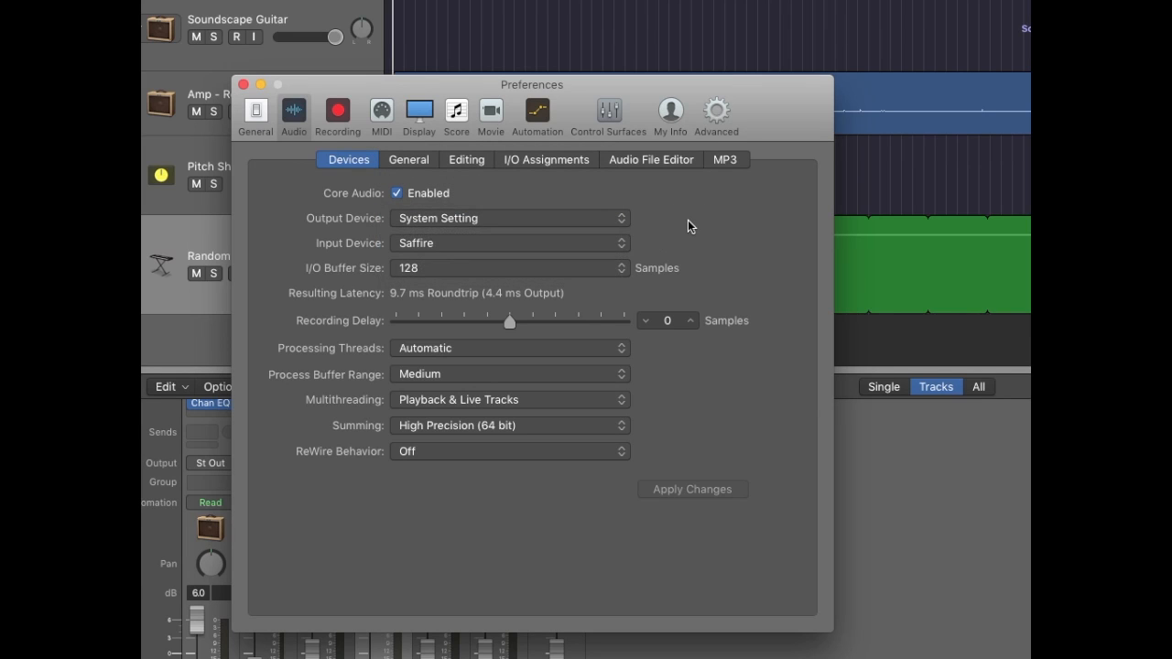
left_click(244, 84)
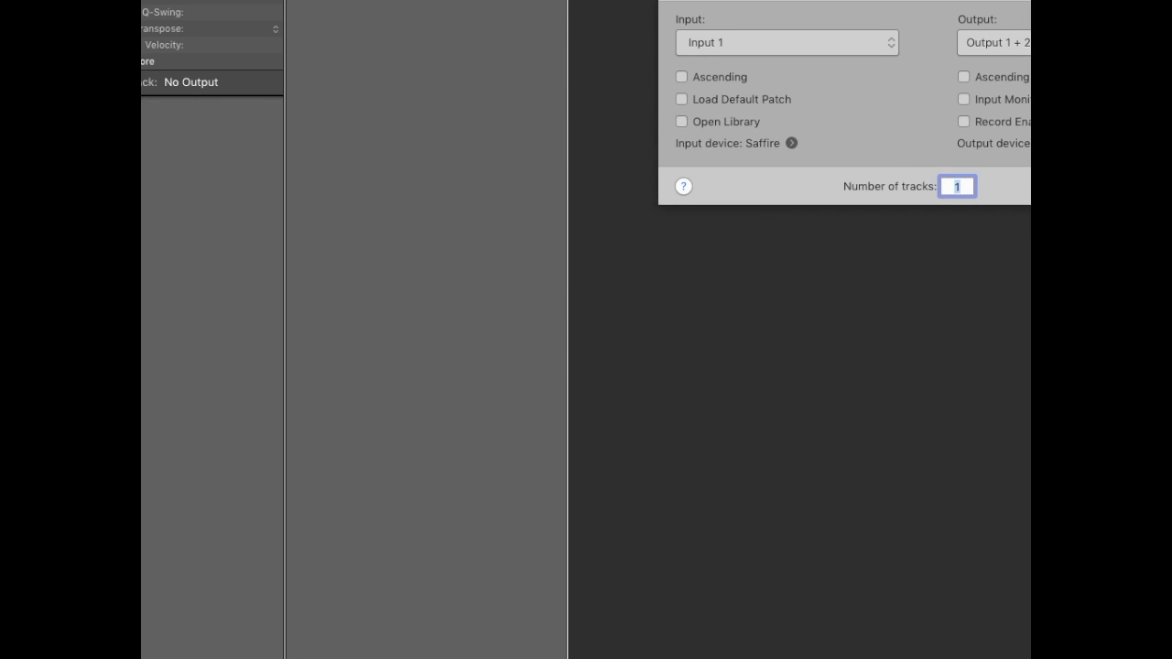
mouse_move(855, 41)
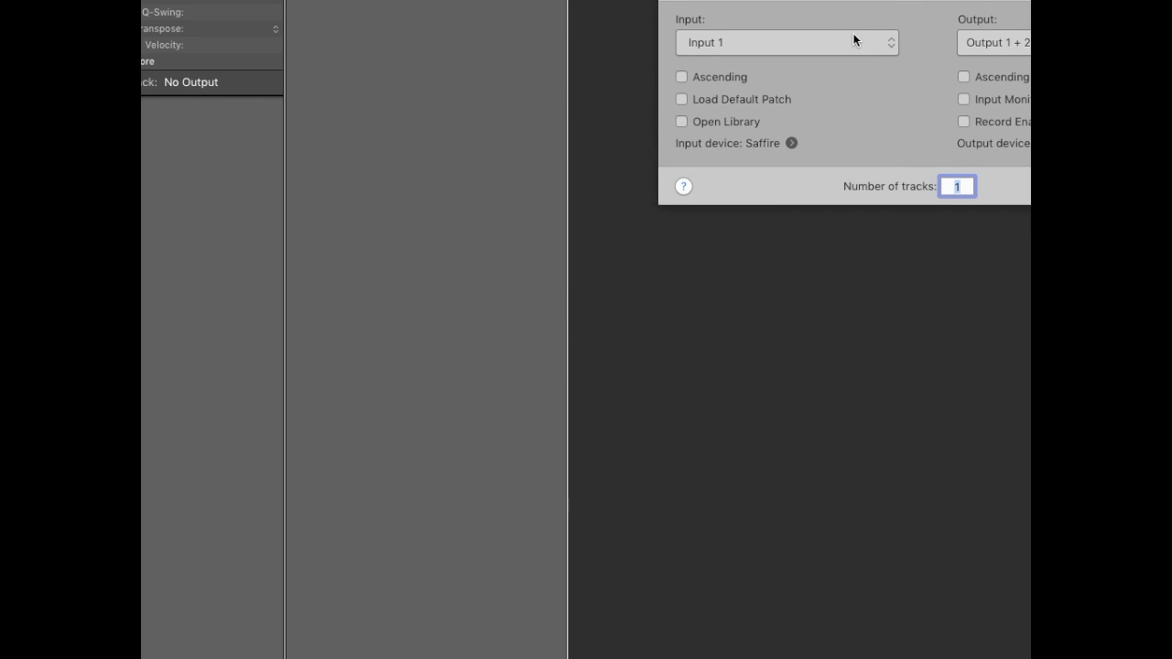
- Review Saffire Inputs 1–20 and keep Input 1 as the new track's input
left_click(785, 42)
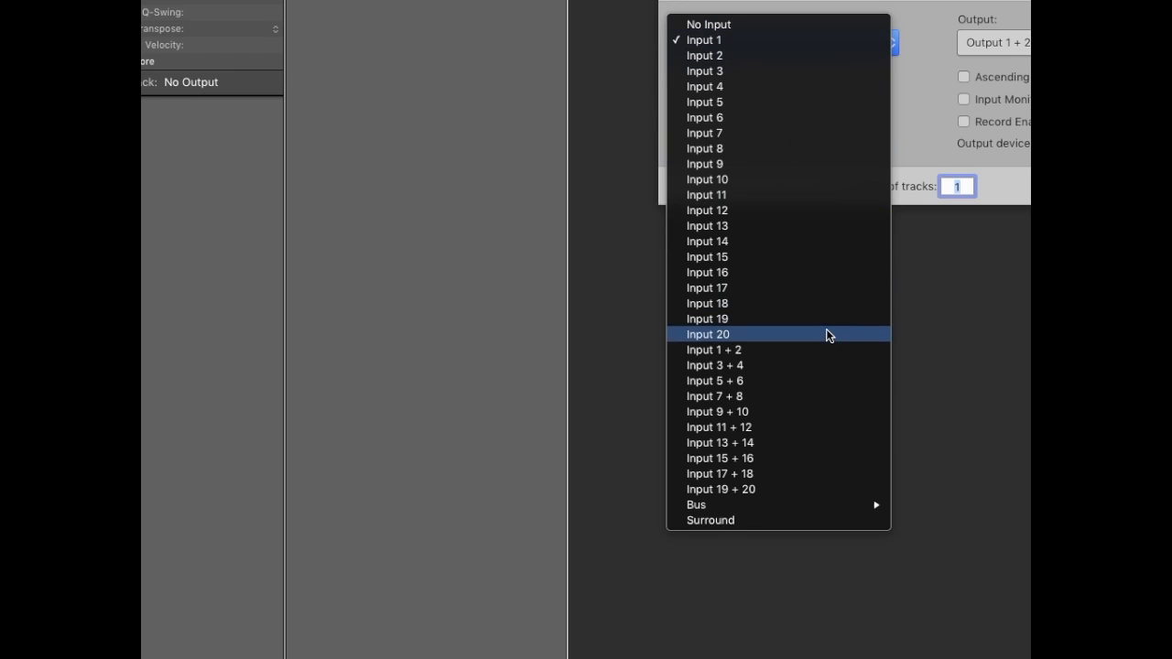
mouse_move(783, 336)
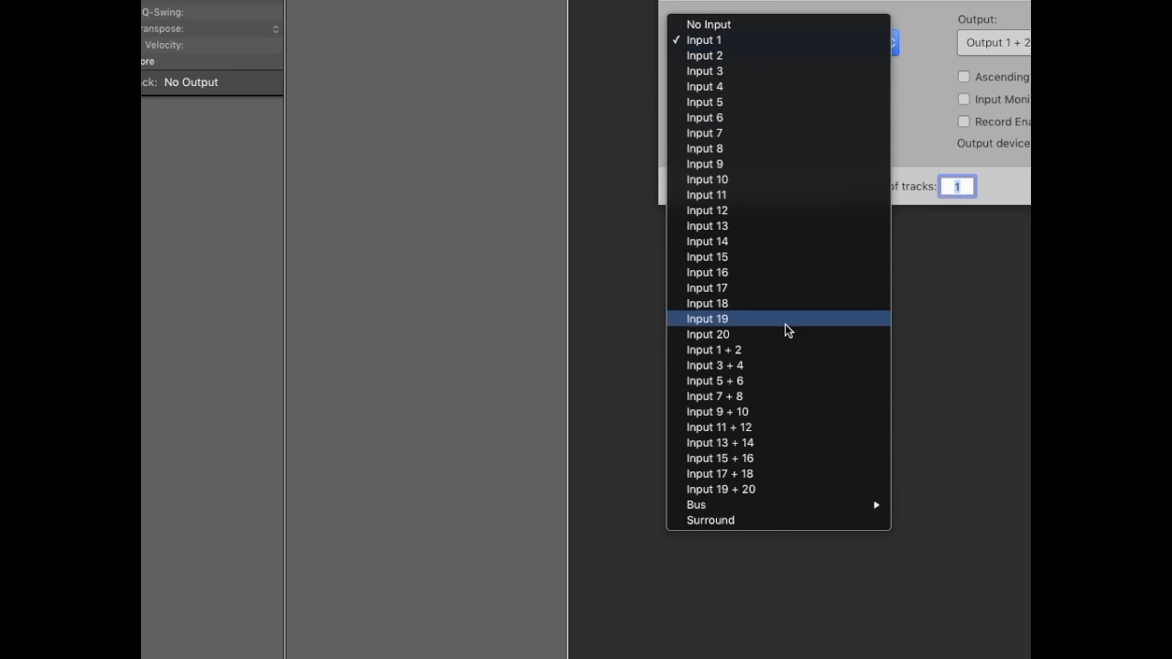
mouse_move(787, 337)
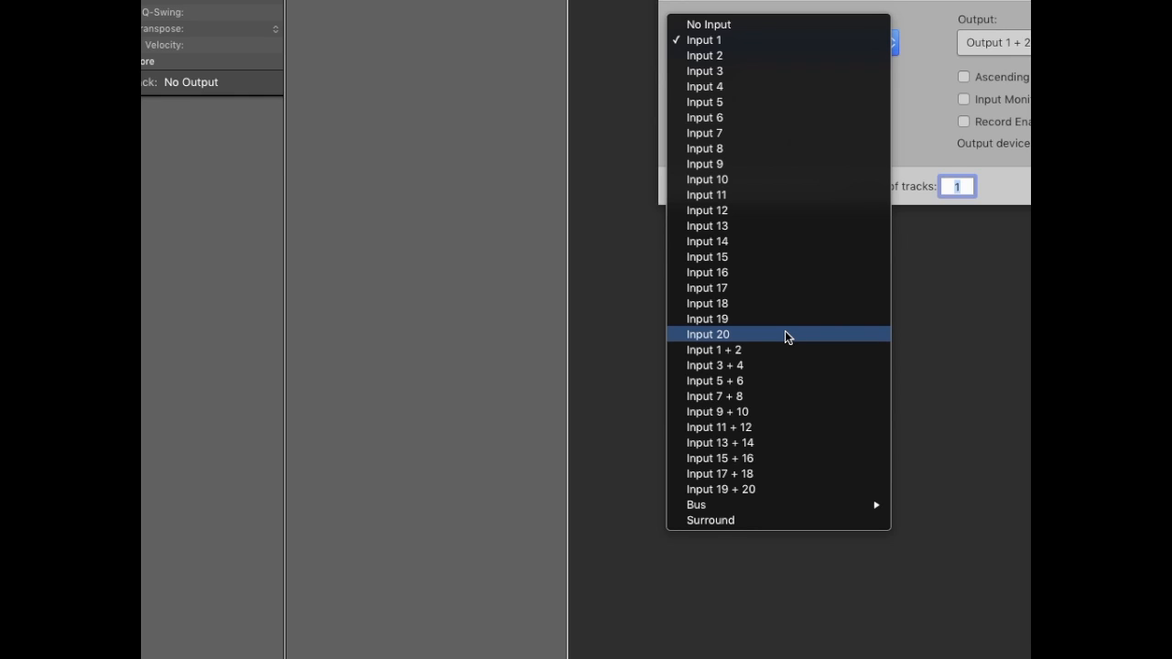
left_click(704, 40)
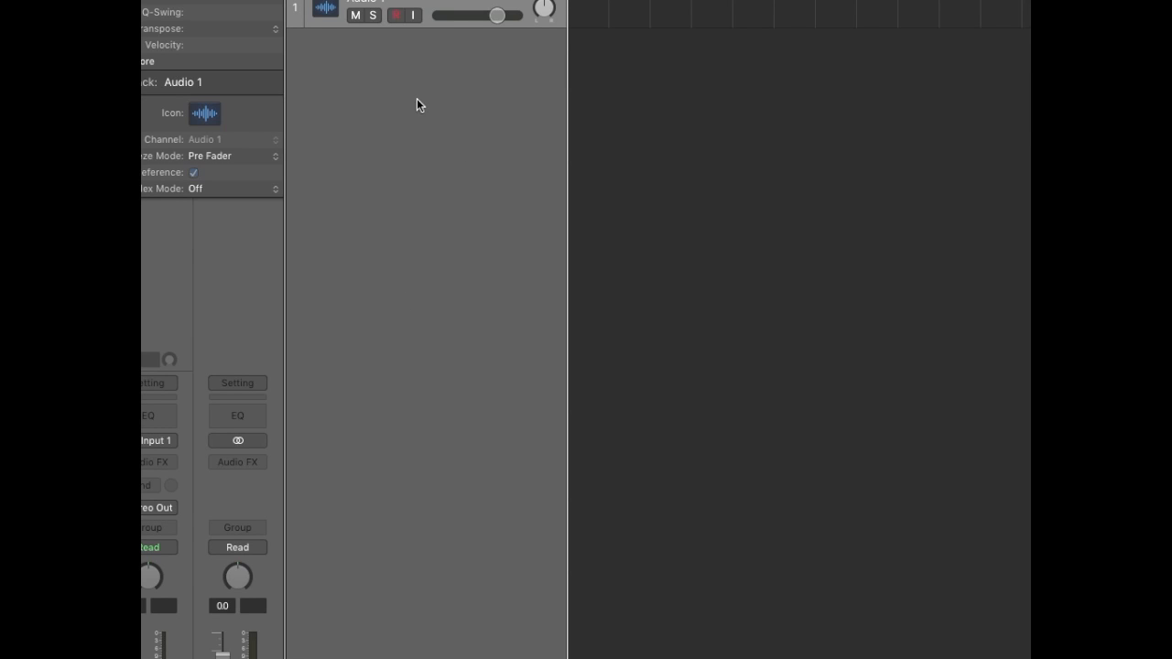
mouse_move(467, 62)
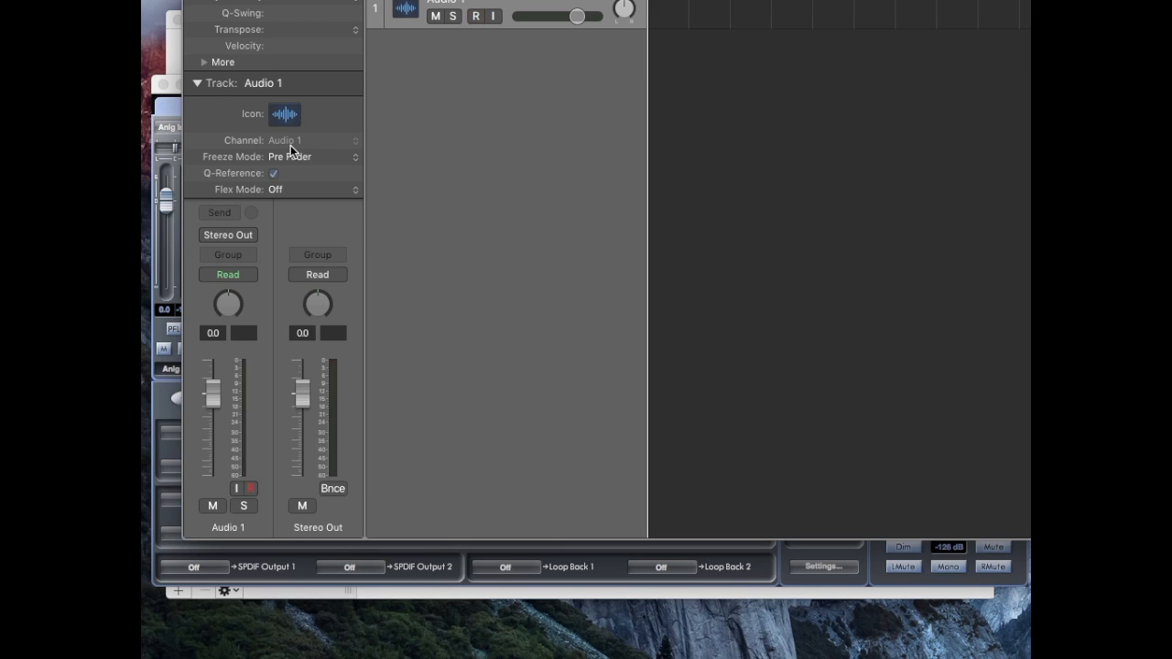
- Create and record-arm Audio 1, then open the Mac's System Report
left_click(472, 18)
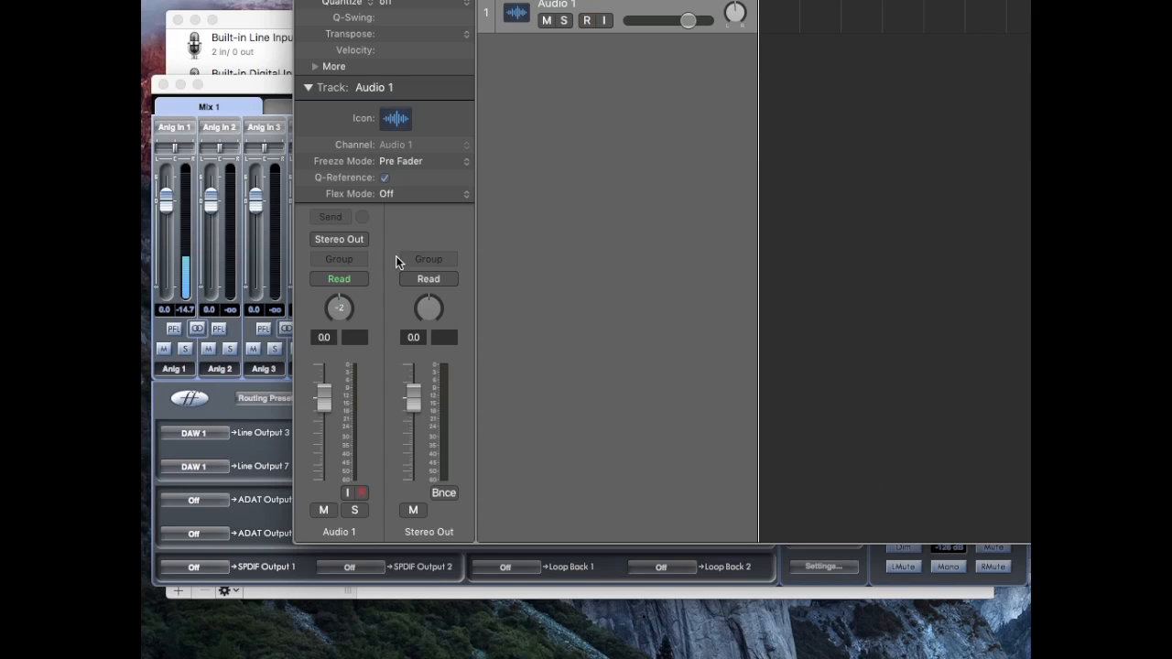
left_click(362, 494)
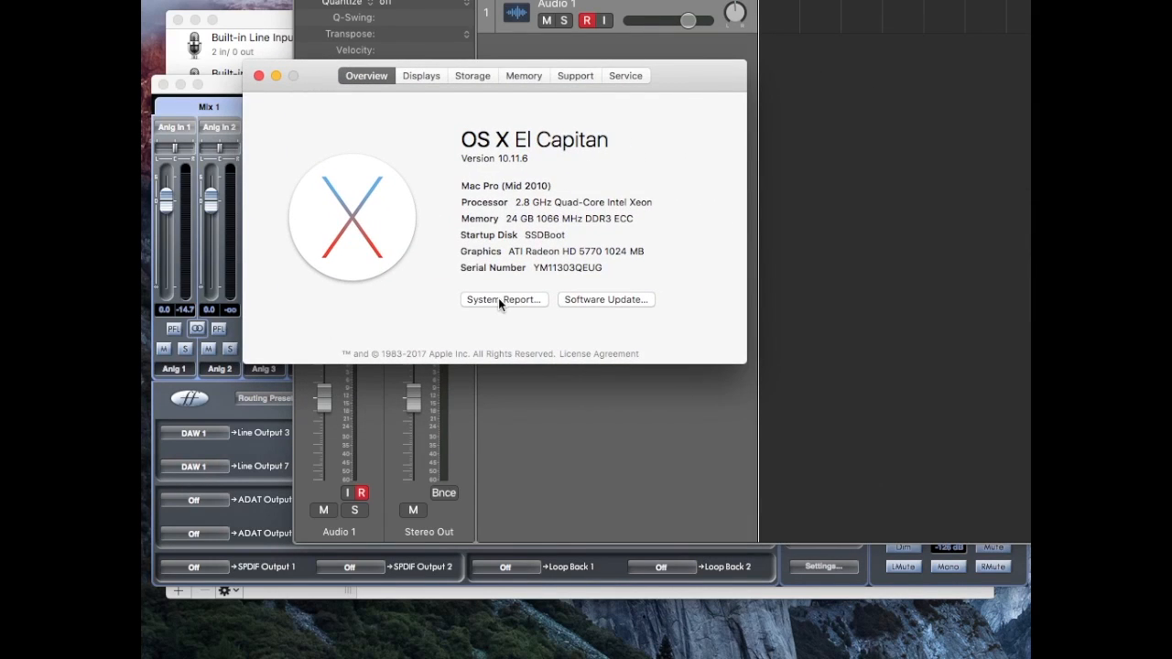
left_click(504, 299)
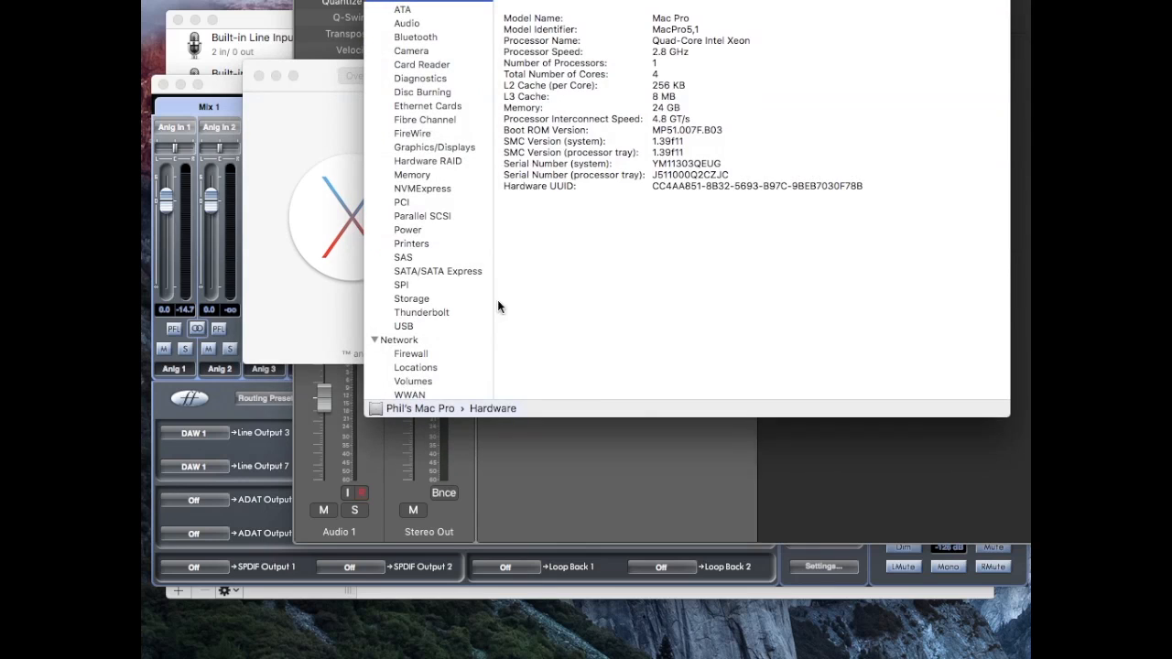
- Show FireWire details confirming SAFFIRE_PRO_40 connected at up to 400 Mb/sec
left_click(412, 132)
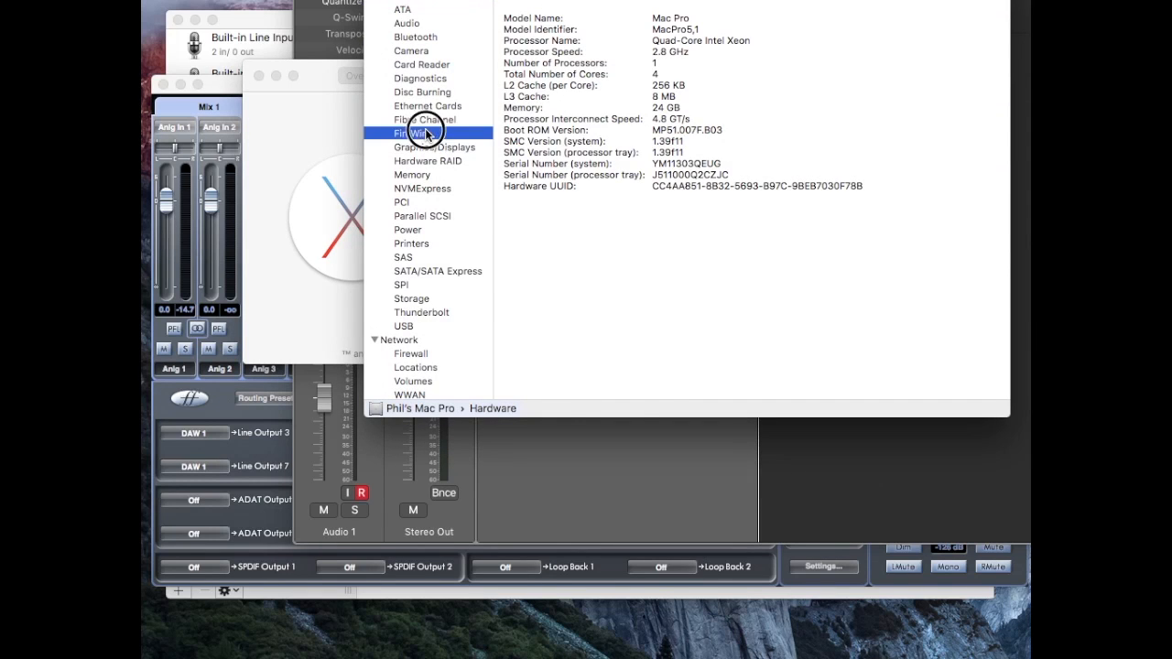
left_click(413, 132)
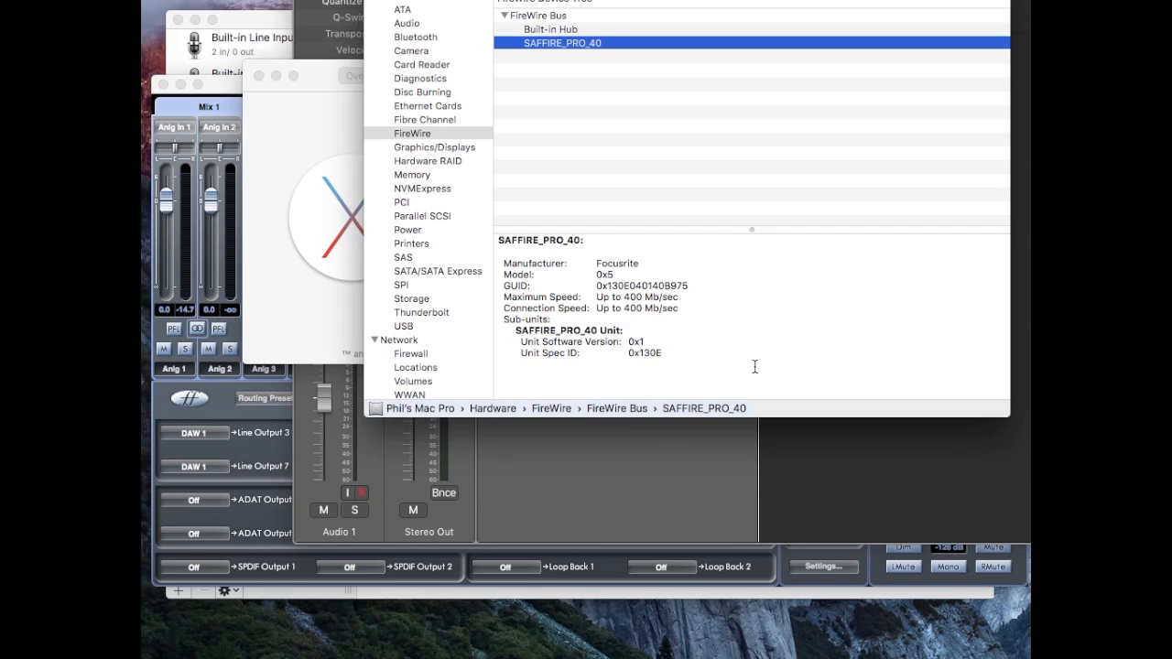
left_click(357, 493)
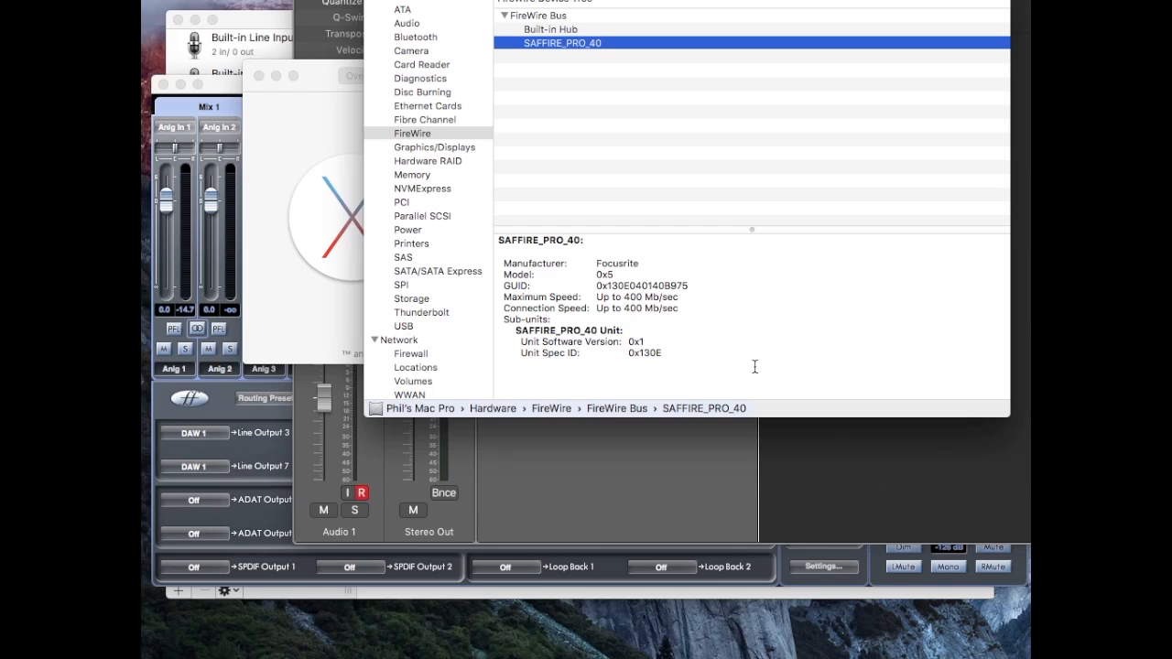
left_click(363, 493)
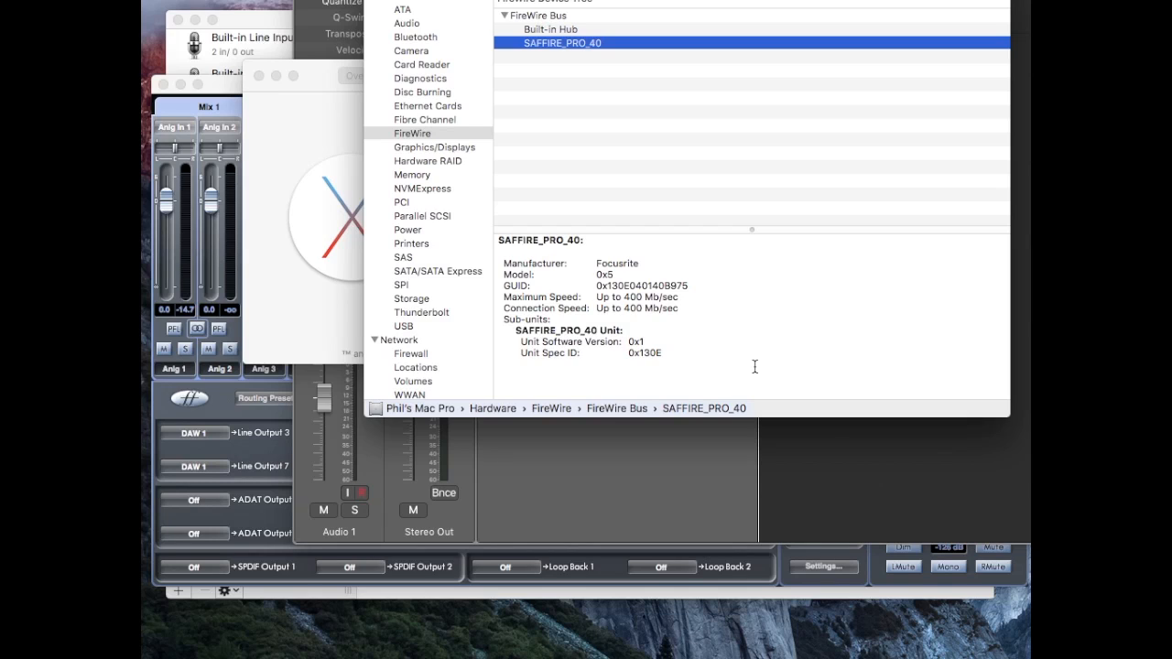
left_click(359, 494)
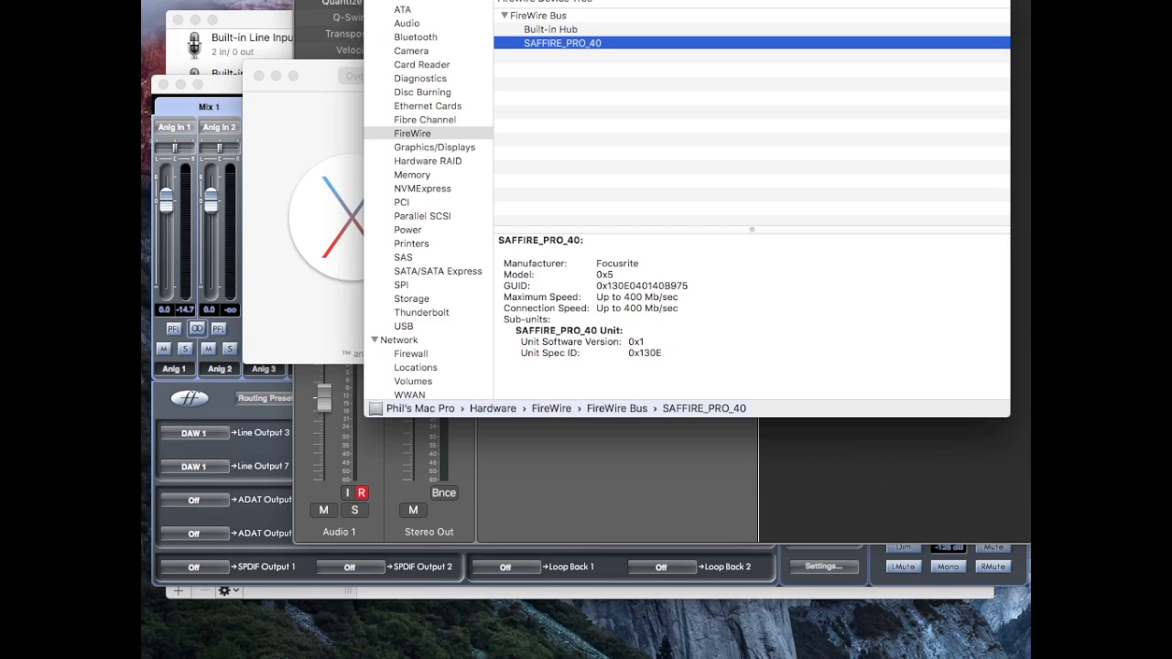
left_click(361, 493)
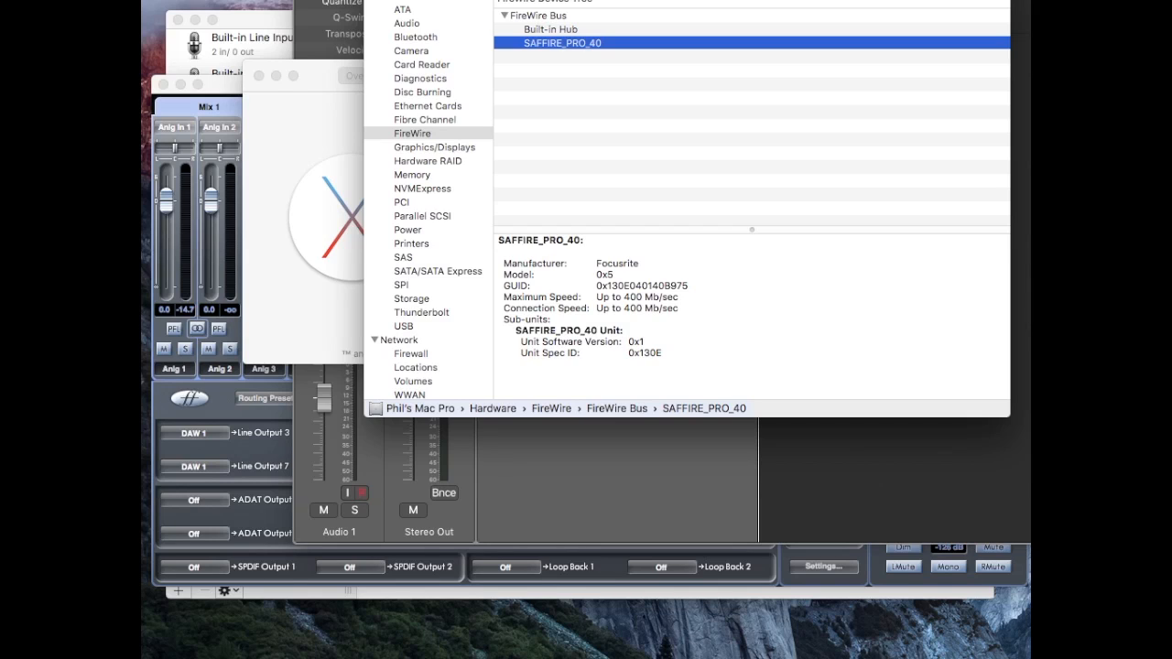
left_click(361, 494)
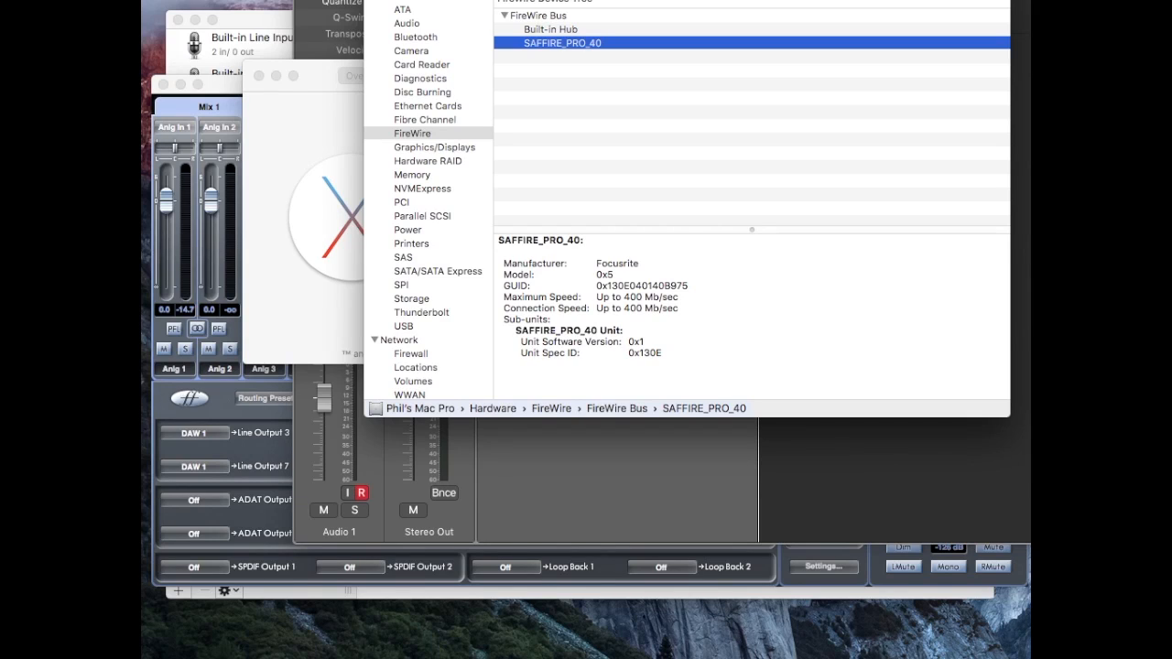